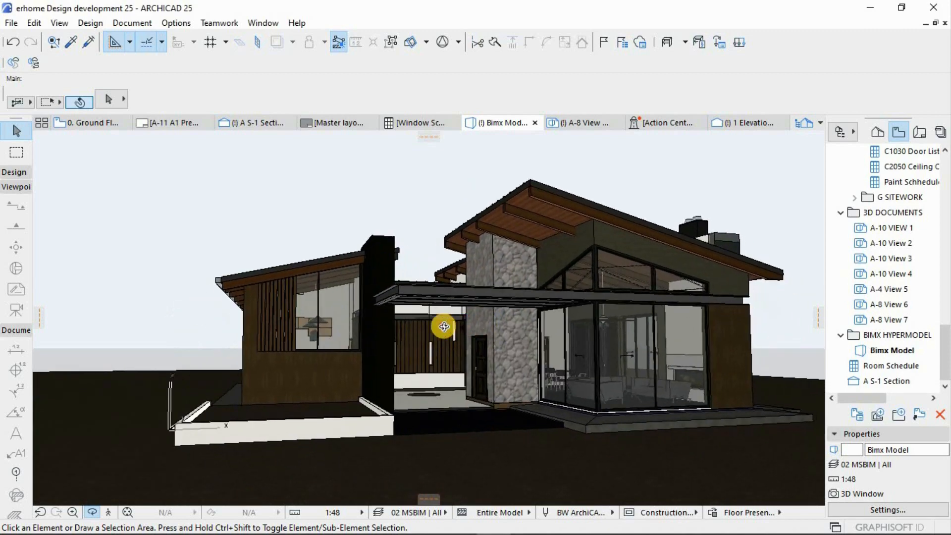
Orbit the Bimx Model to view the house side-on and the roof with solar panels.
drag(442, 326, 443, 323)
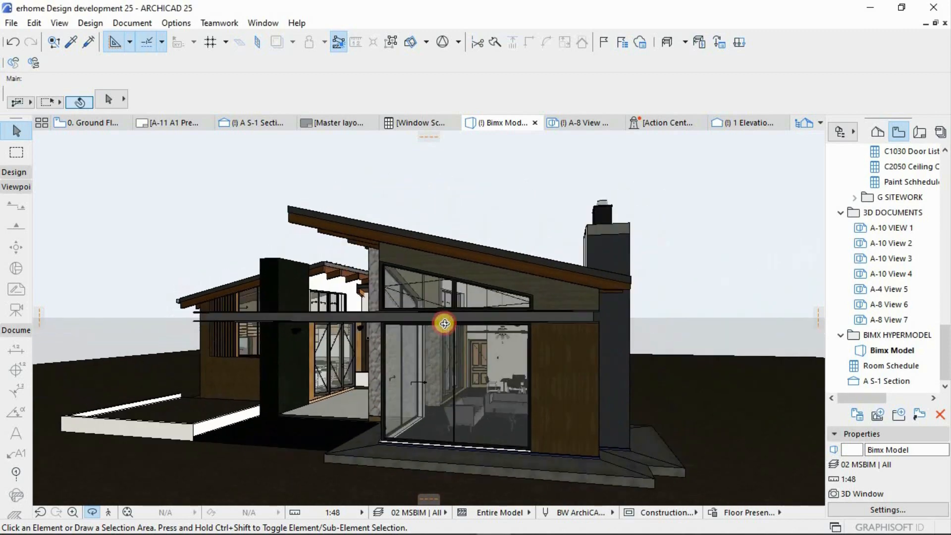
drag(444, 323, 559, 351)
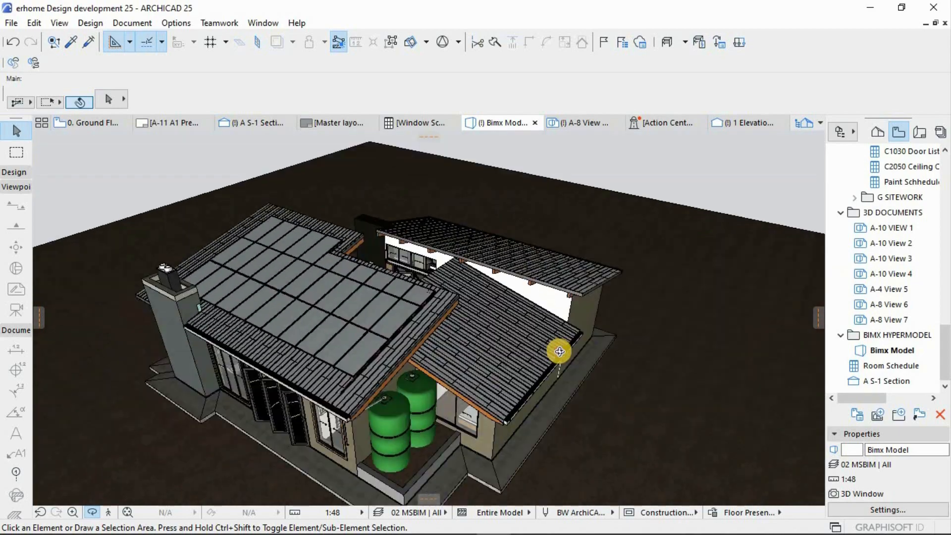
drag(558, 350, 620, 383)
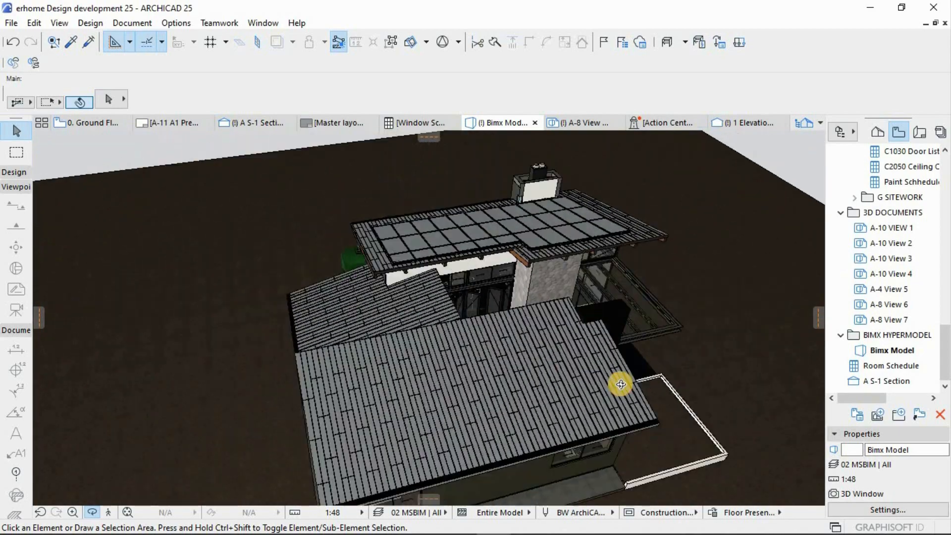
drag(621, 384, 423, 311)
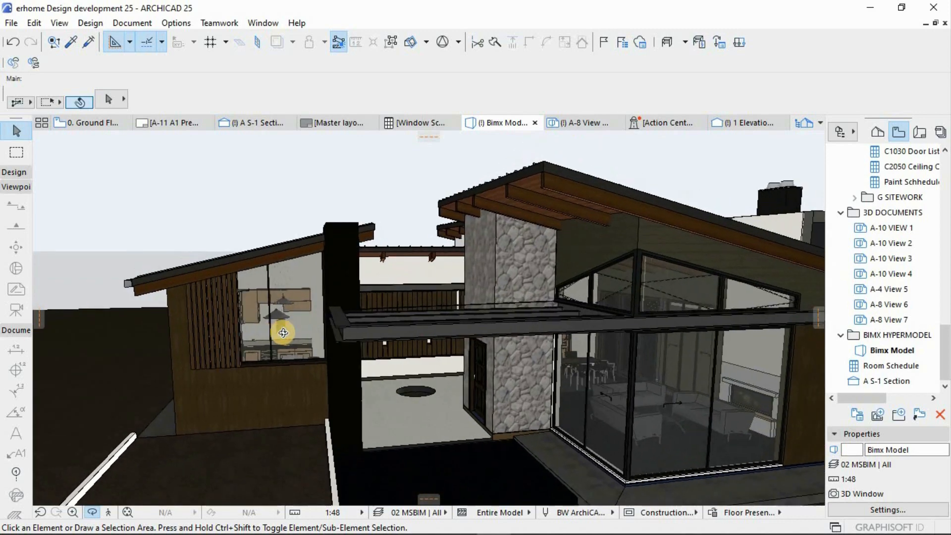
Move closer to the stone-clad entrance and the glazed living-room corner.
drag(282, 332, 491, 334)
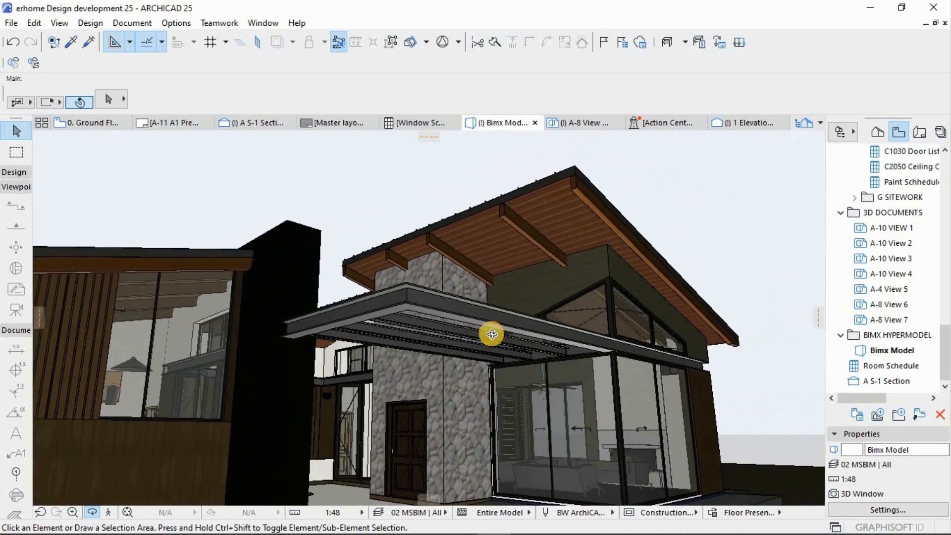
drag(491, 333, 493, 378)
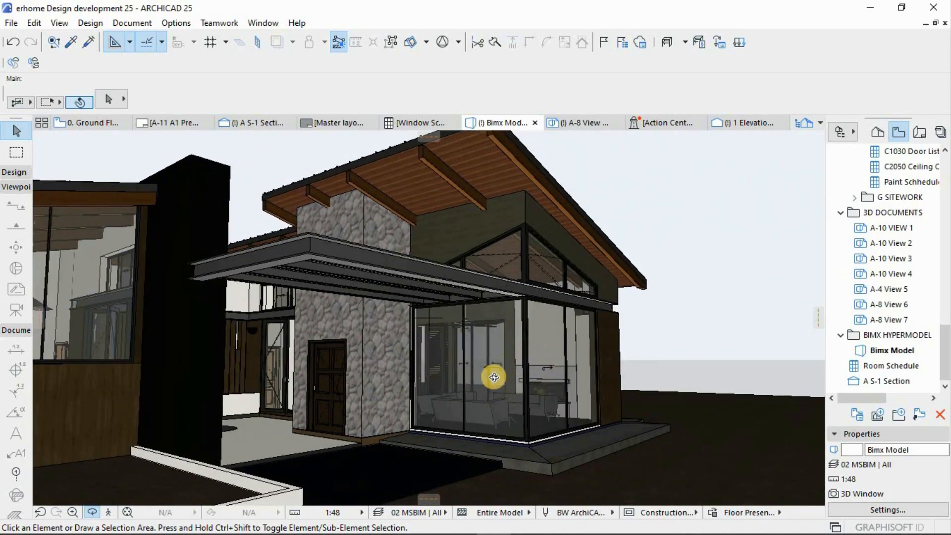
drag(493, 376, 462, 392)
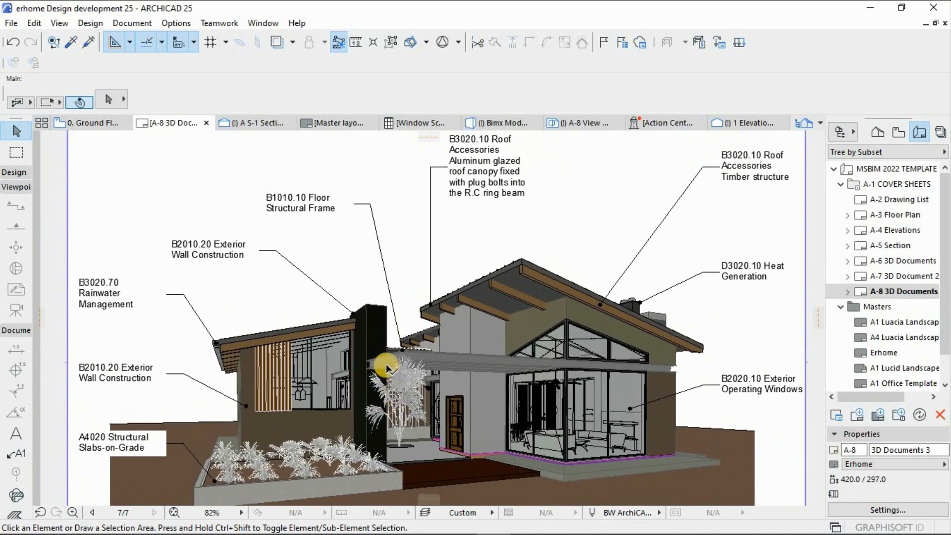
Open the A-3 and A-6 layouts, then create layout 3D Document 2 on the Erhome master.
double_click(896, 214)
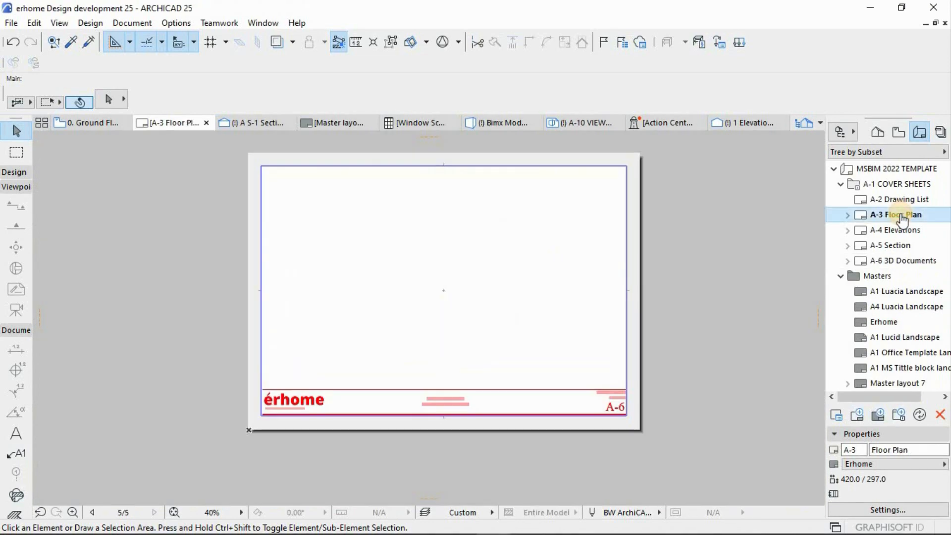
double_click(897, 215)
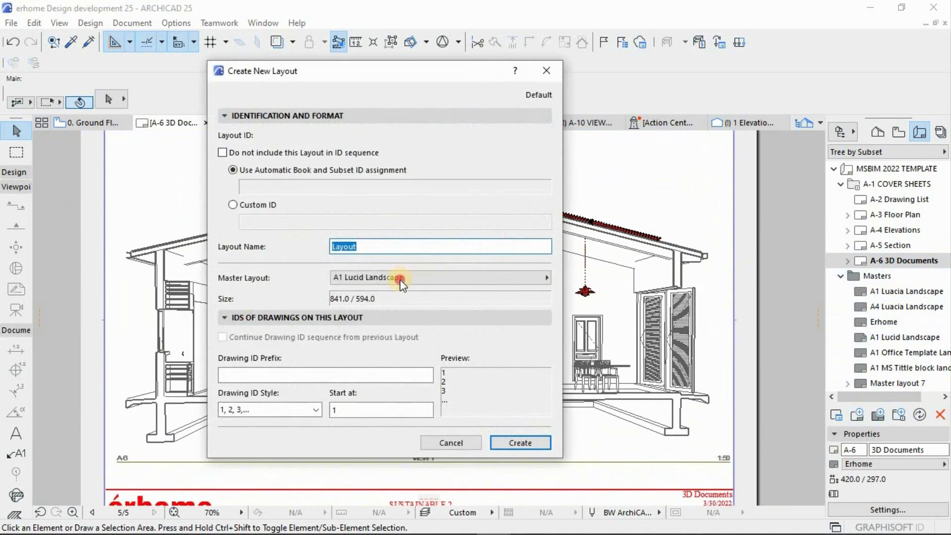
click(438, 277)
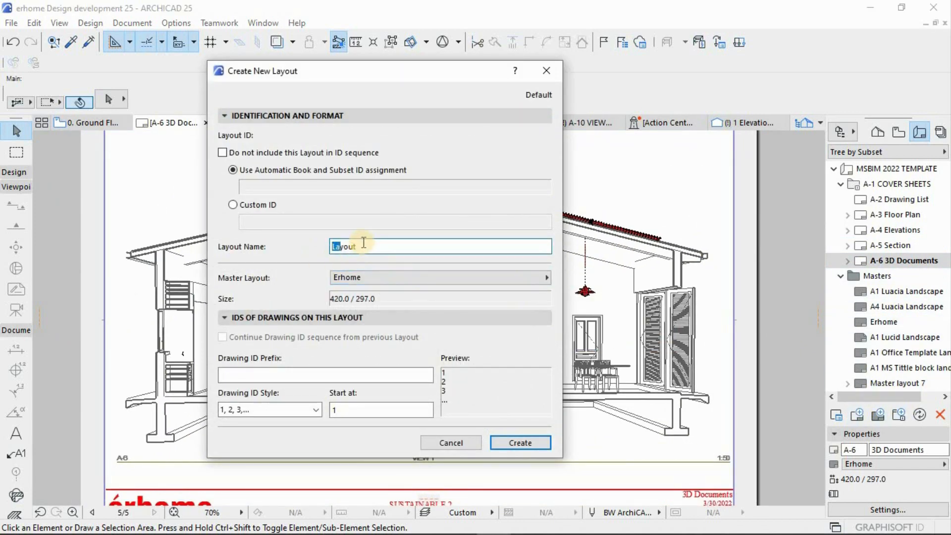
text(3D Document 2)
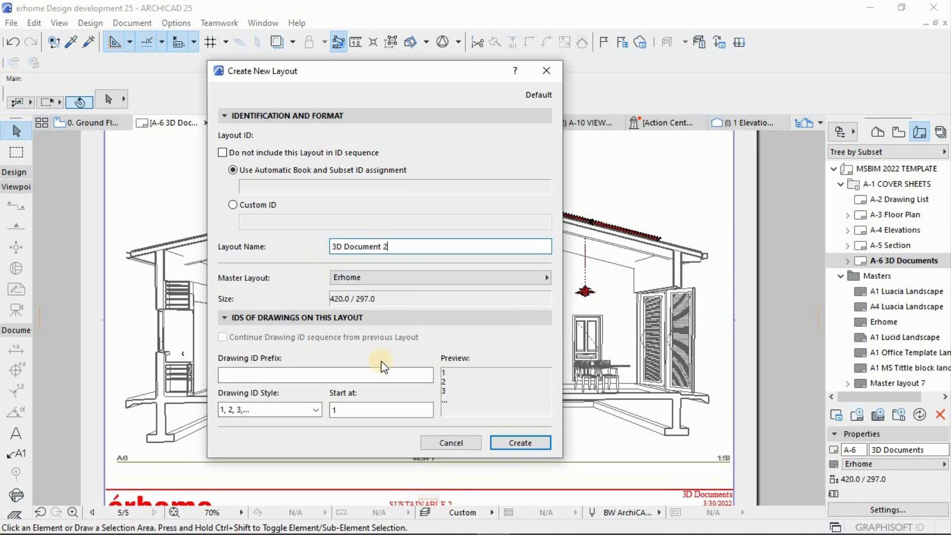
click(519, 442)
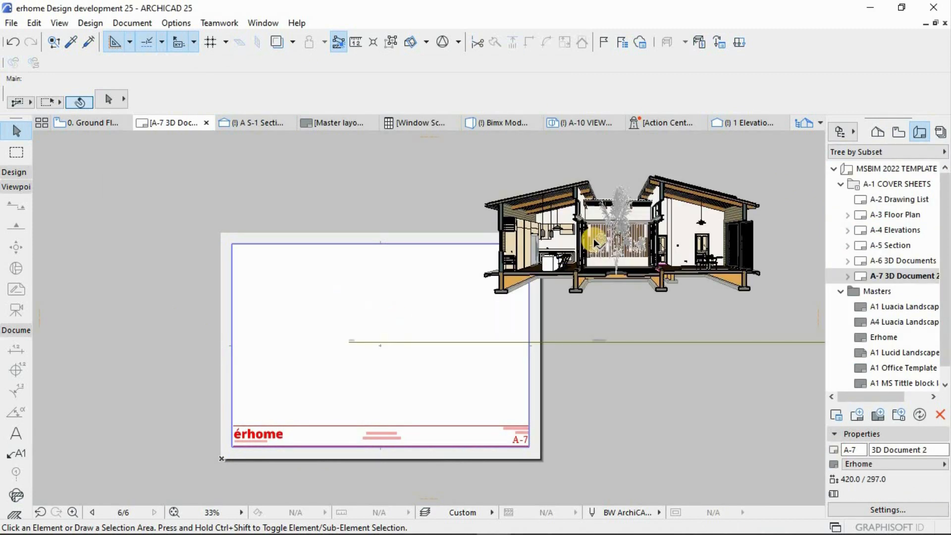
Place the sectional house drawing on sheet A-7, then open layout A-10 3D Documents 5.
click(600, 237)
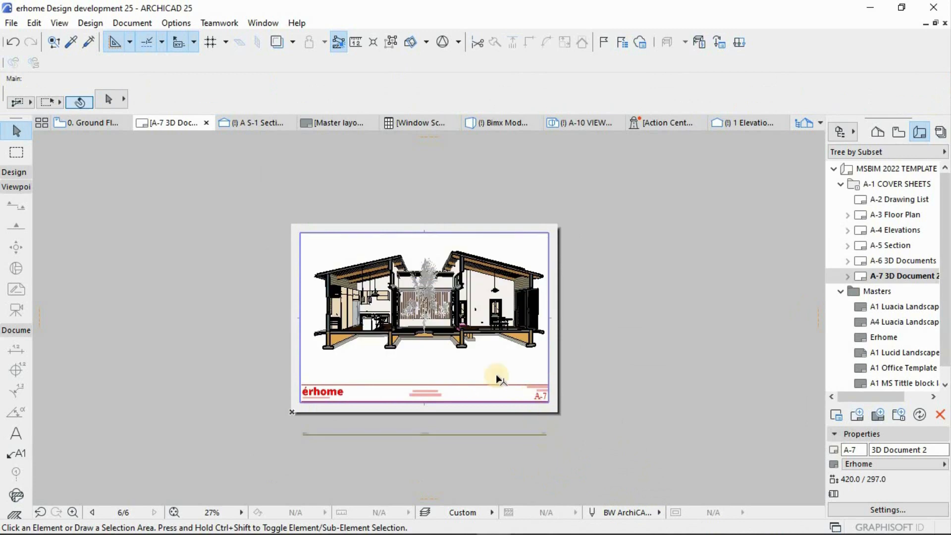
click(425, 315)
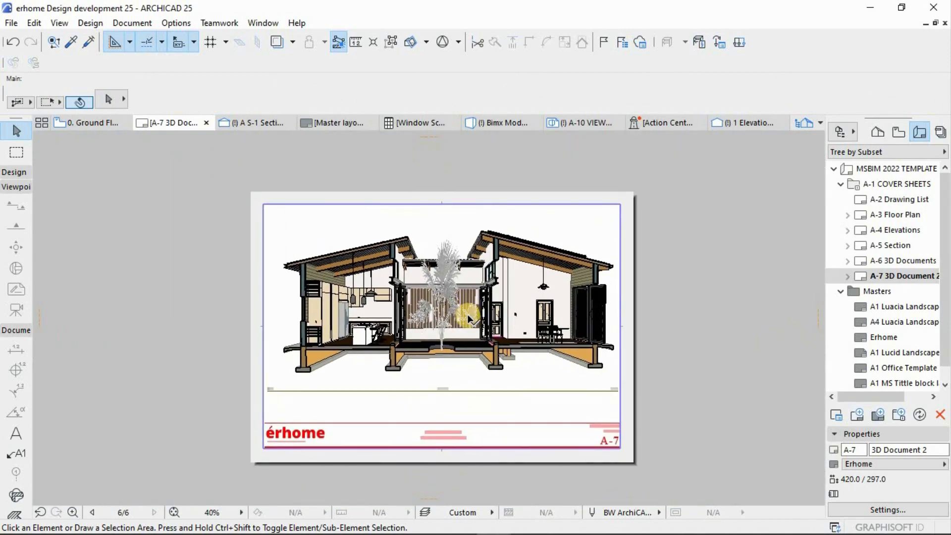
double_click(901, 306)
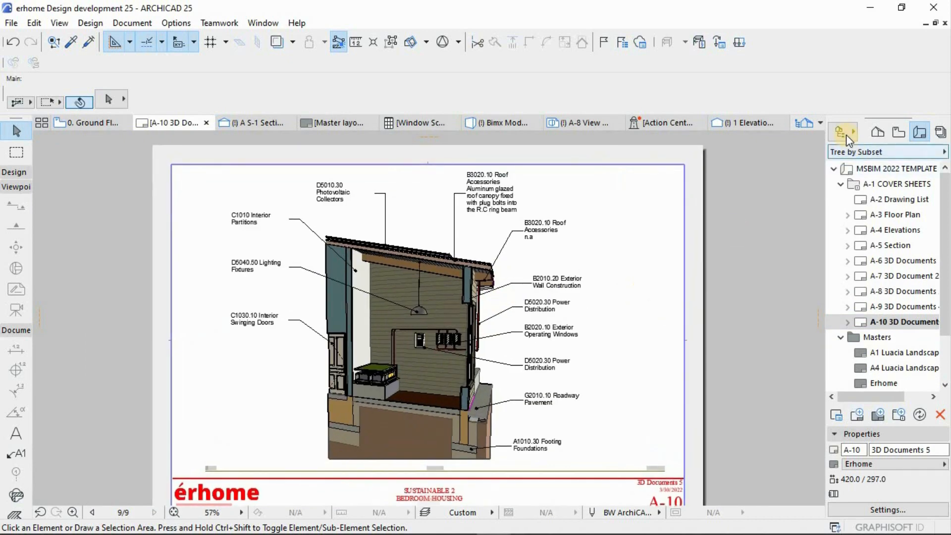
In the Organizer, delete the Bimx Model and A-3 Floor Plan items from Bimx-Hyper-model.
click(841, 132)
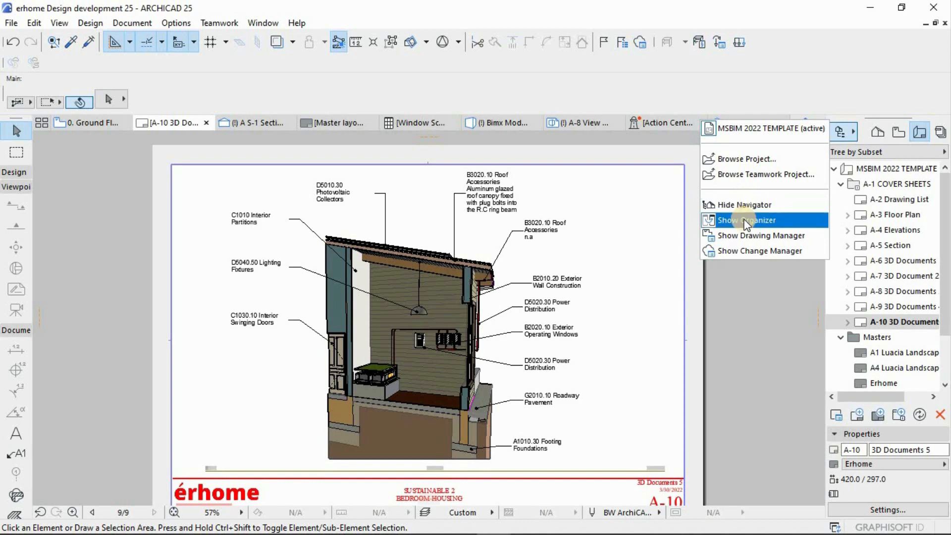
click(746, 220)
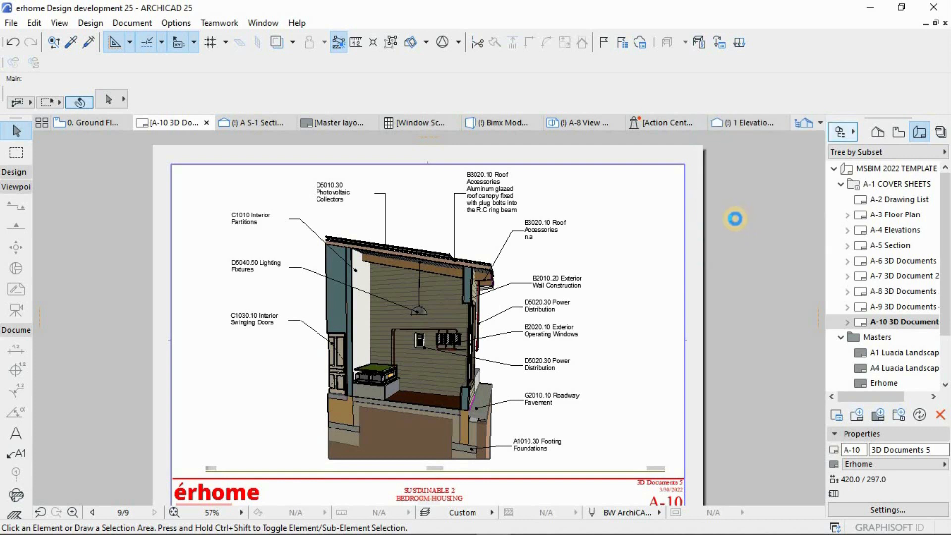
mouse_move(734, 222)
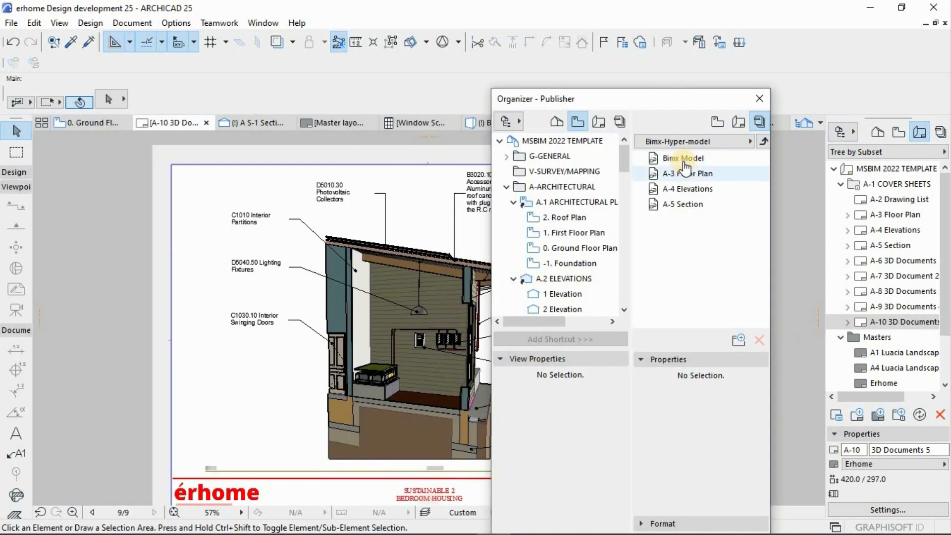
click(685, 158)
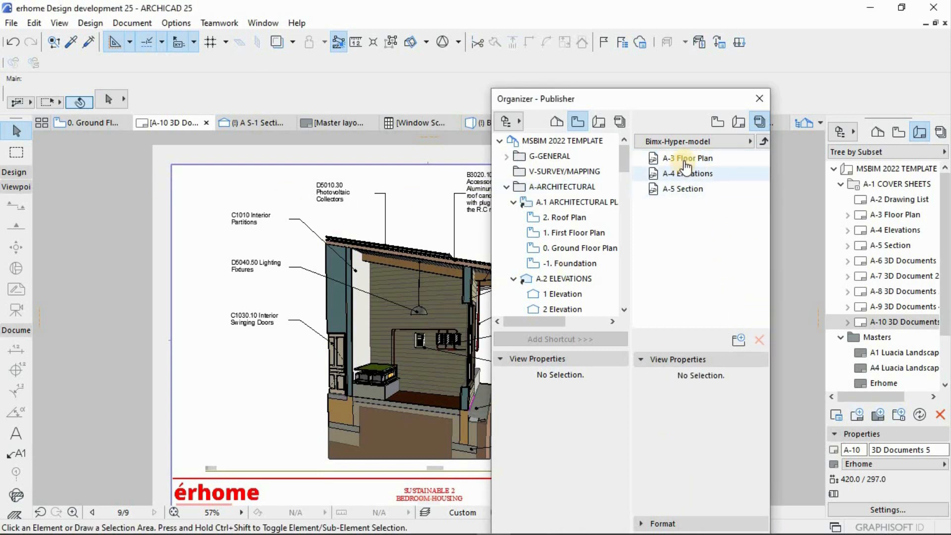
click(688, 157)
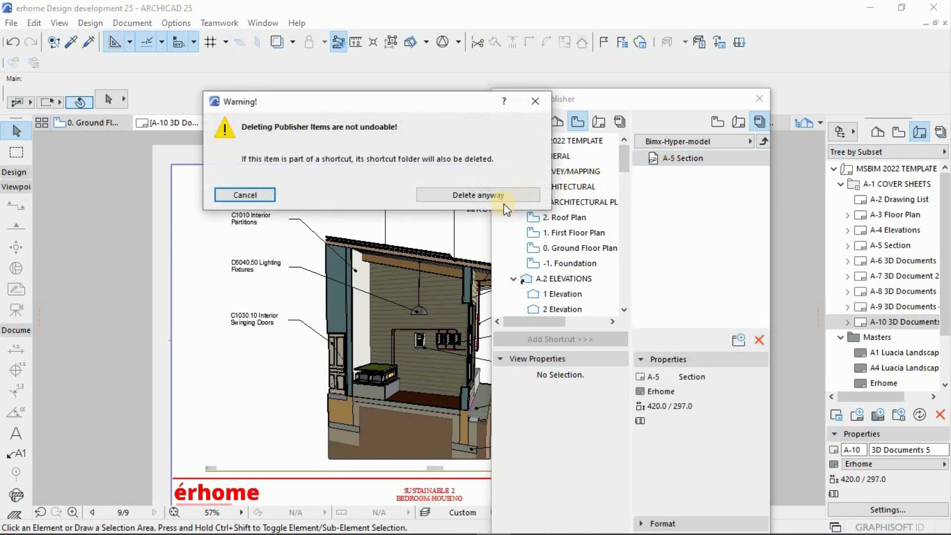
click(477, 195)
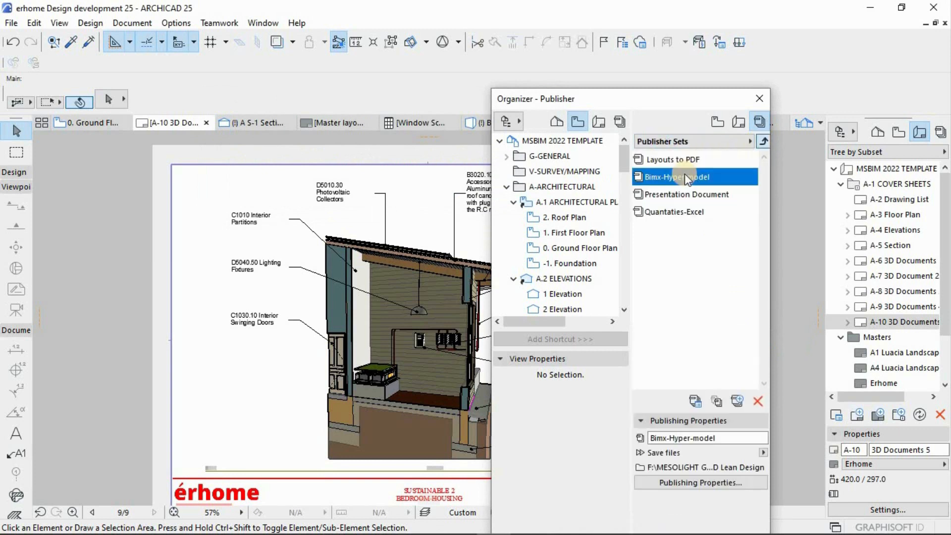
Select the Layouts to PDF publisher set and choose the layouts it includes.
click(673, 158)
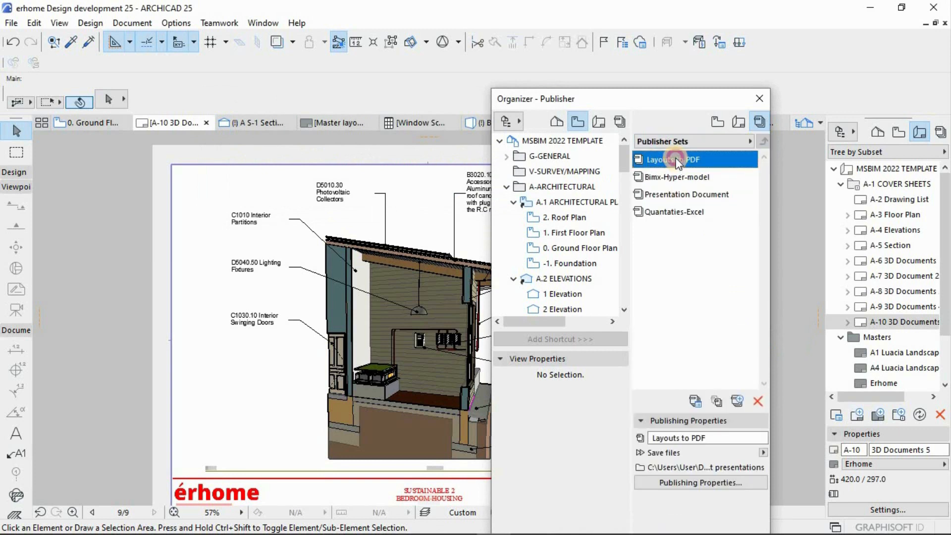
click(897, 200)
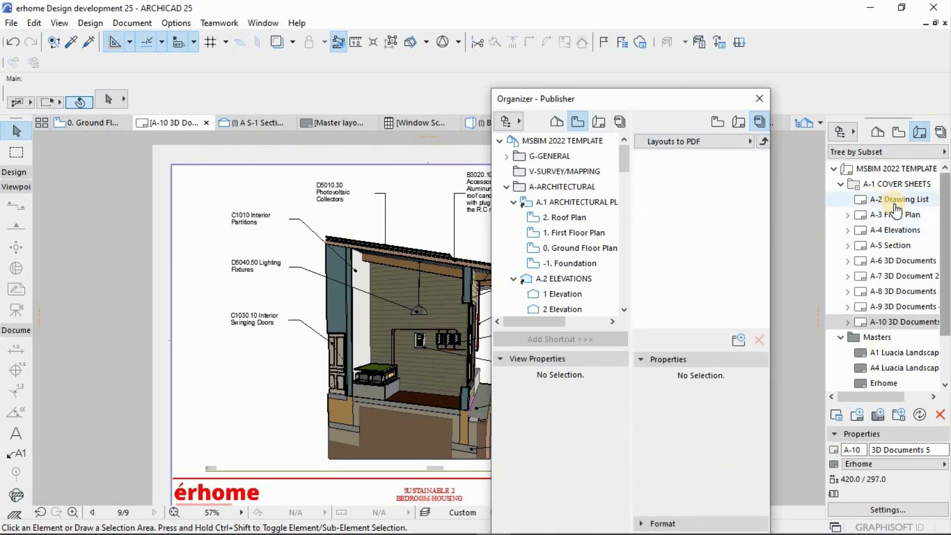
click(894, 214)
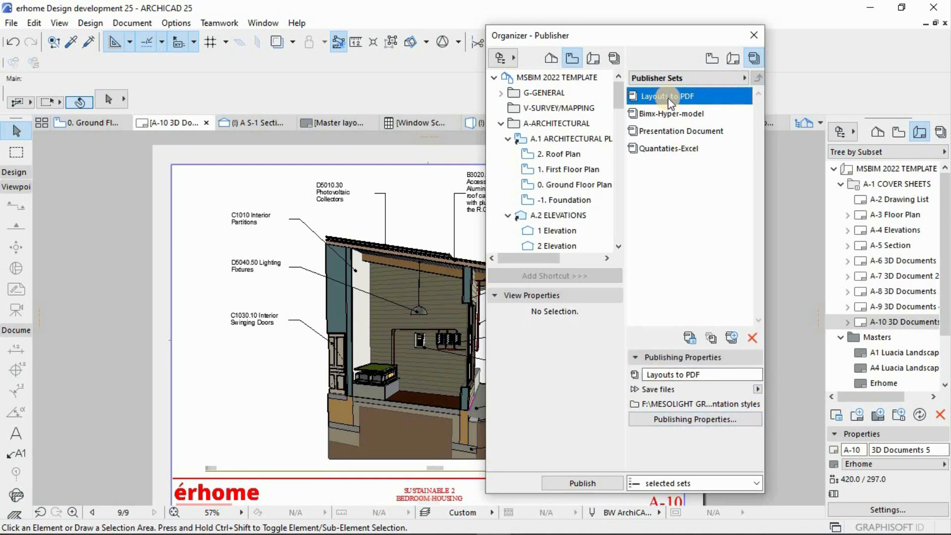
Publish the entire Layouts to PDF set, sheets A-3 through A-10, as PDF.
double_click(678, 96)
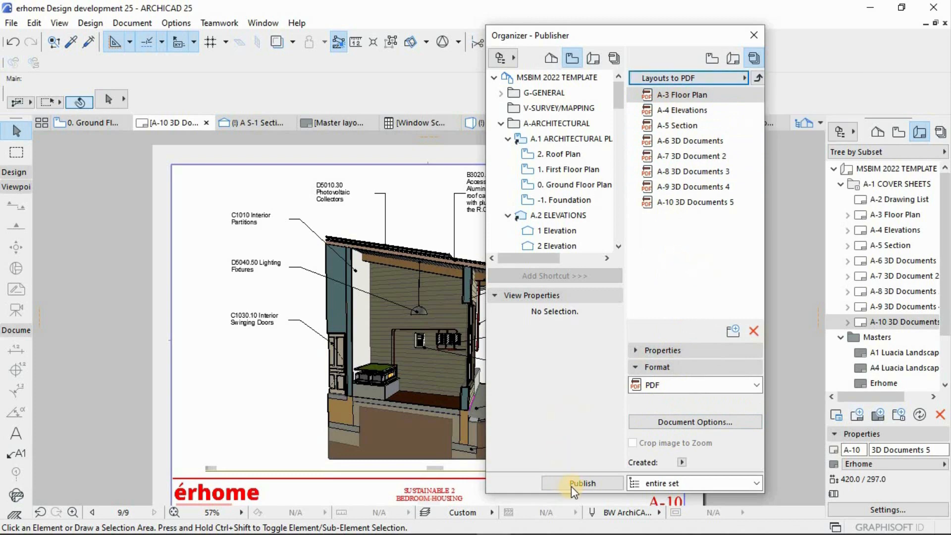
click(581, 482)
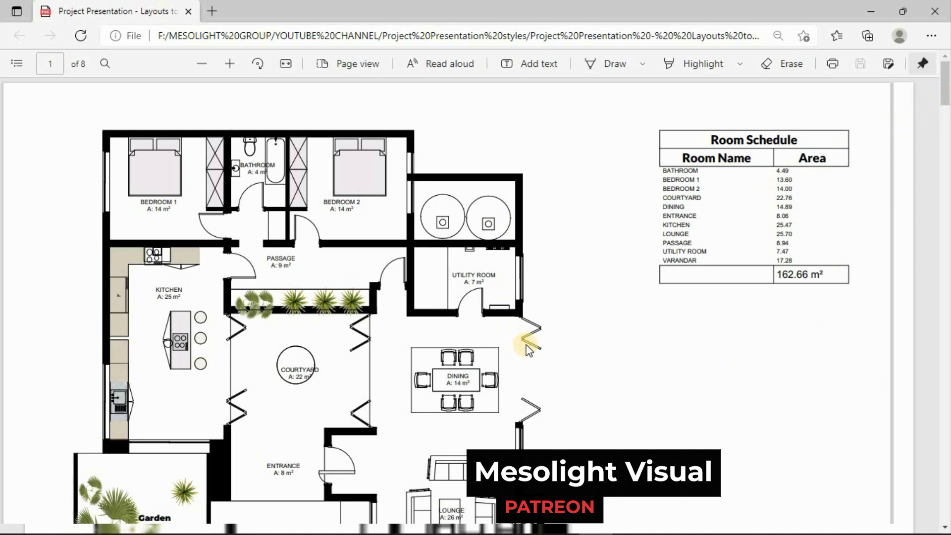
Scroll the PDF from the floor plan and room schedule down to the elevations page.
scroll(down, 3)
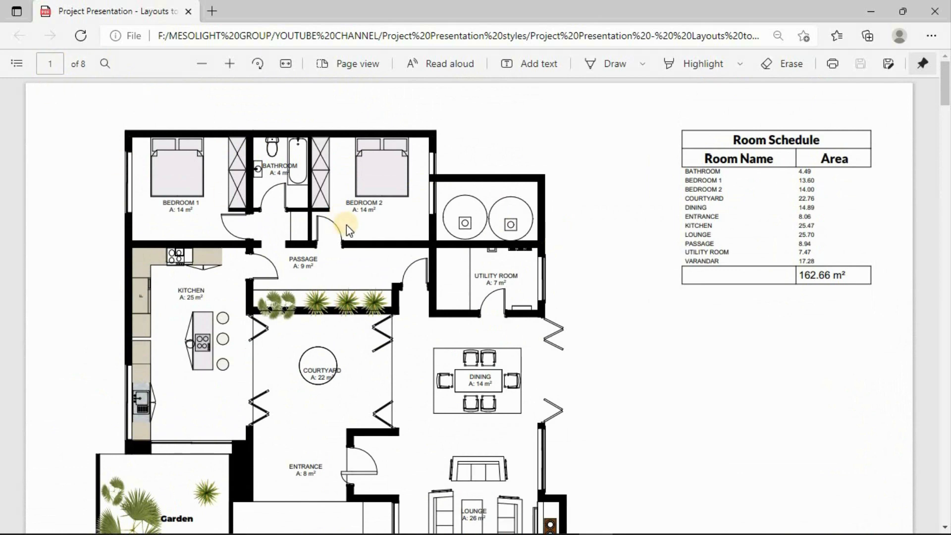
scroll(down, 3)
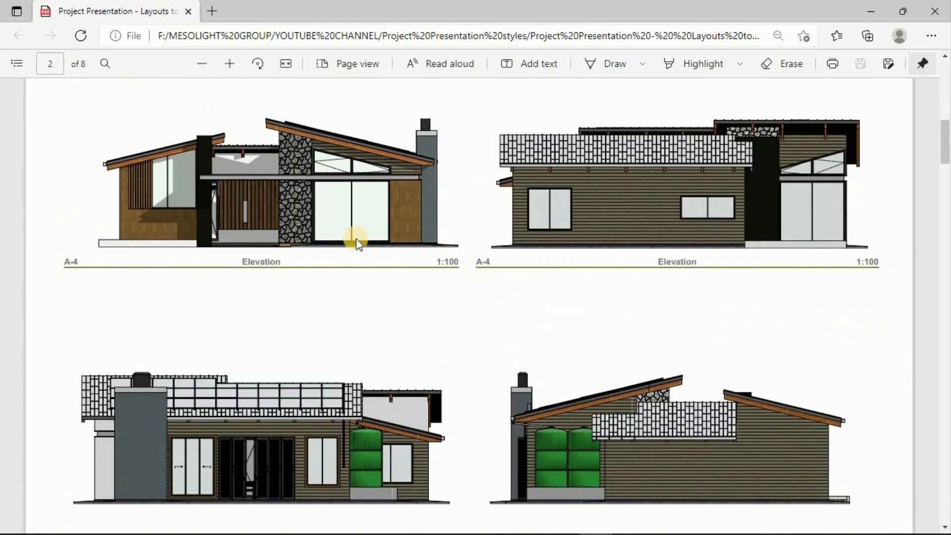
scroll(down, 3)
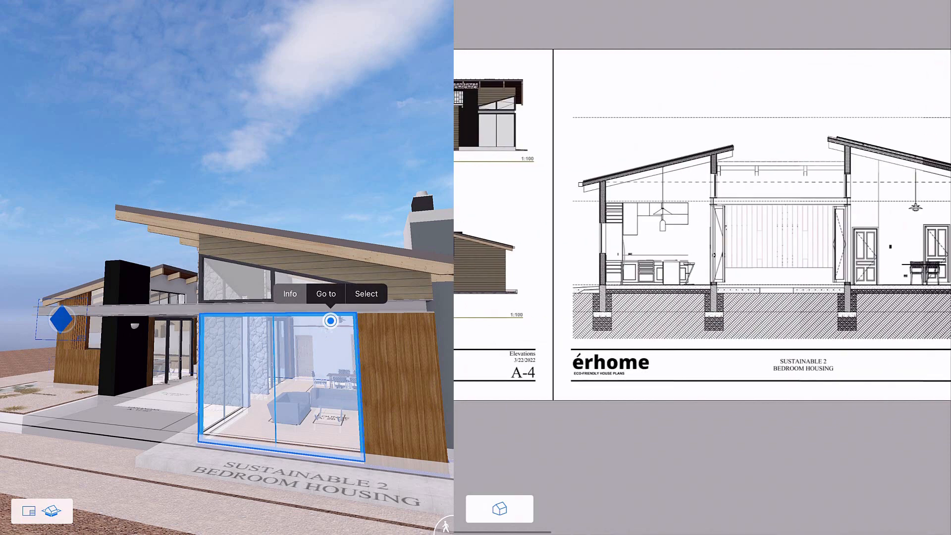
Review the photovoltaic collectors' classification, ID and renovation status, then select the roof.
click(290, 294)
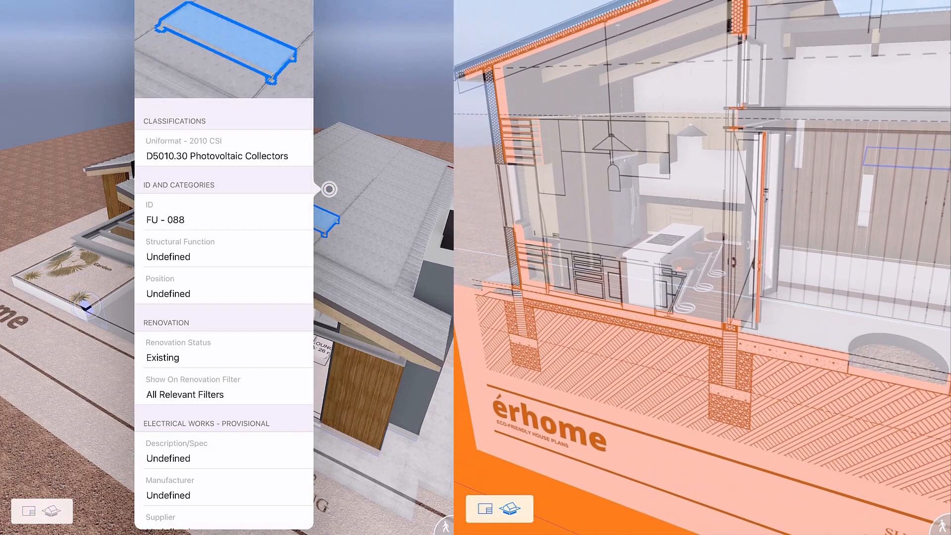
scroll(down, 3)
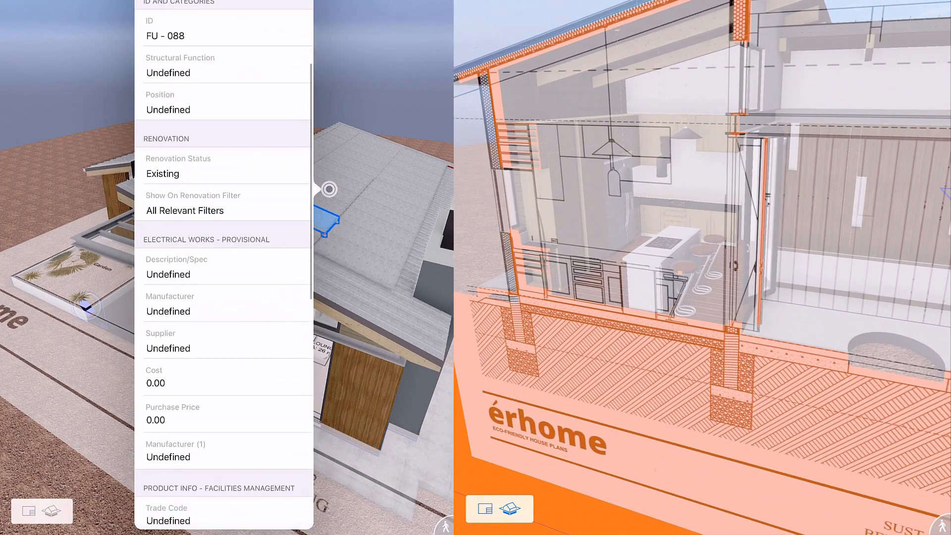
scroll(down, 3)
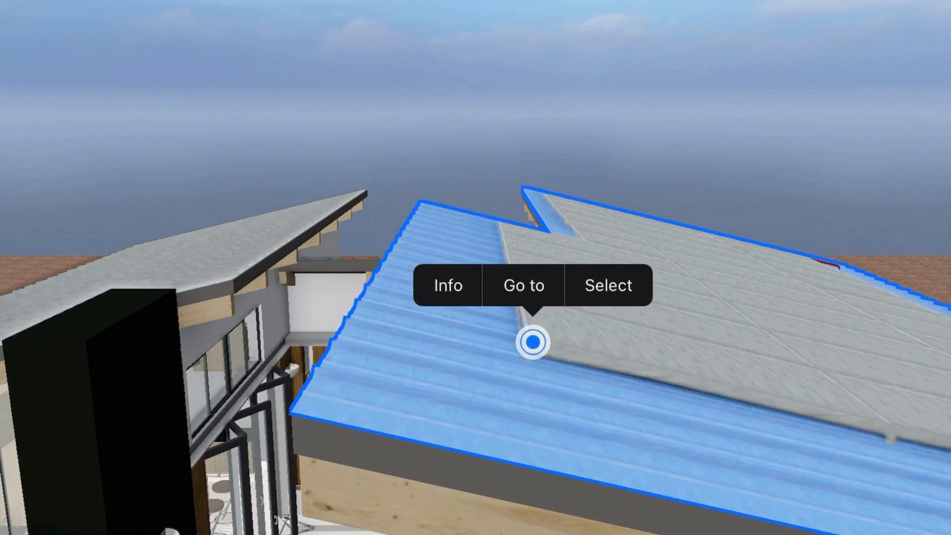
click(447, 285)
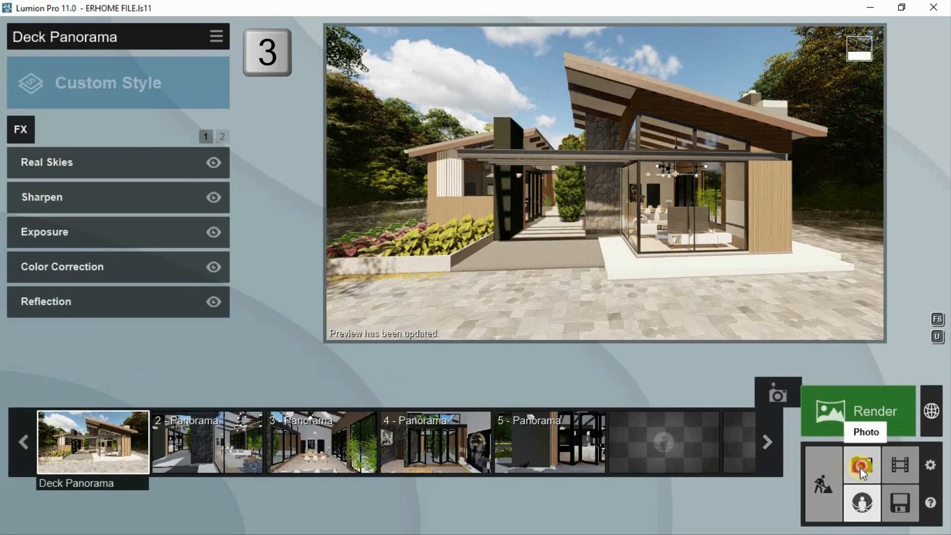
Store the view as Photo 6 and apply Color Sketch after trying Realistic and Dawn.
click(860, 465)
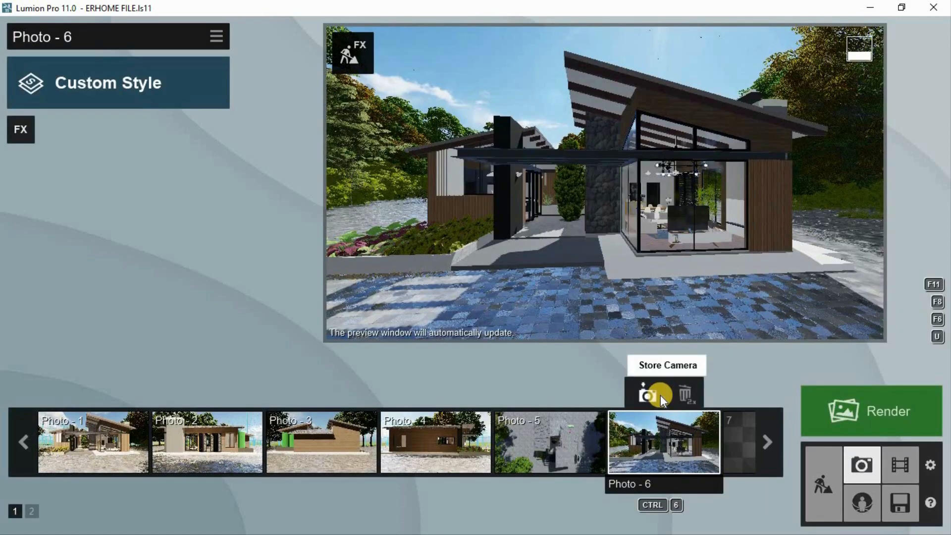
click(117, 83)
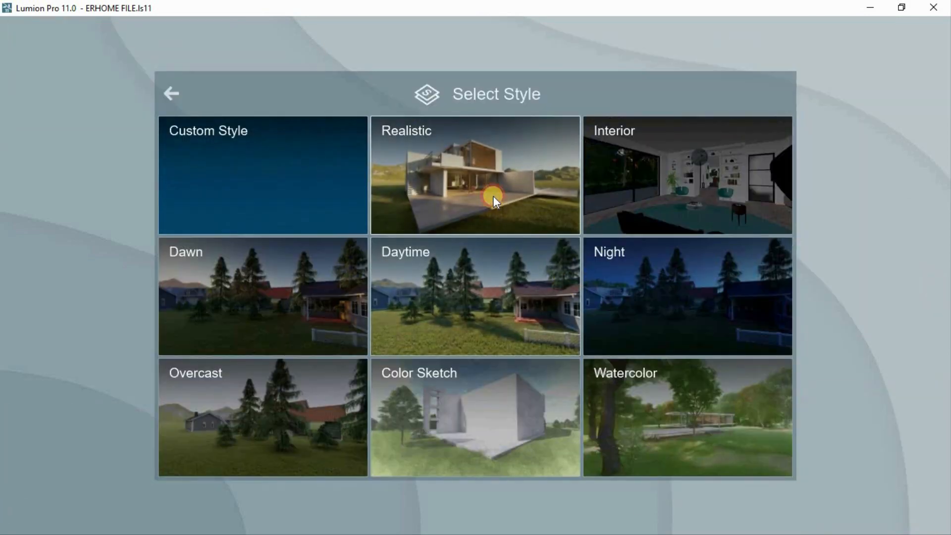
click(475, 175)
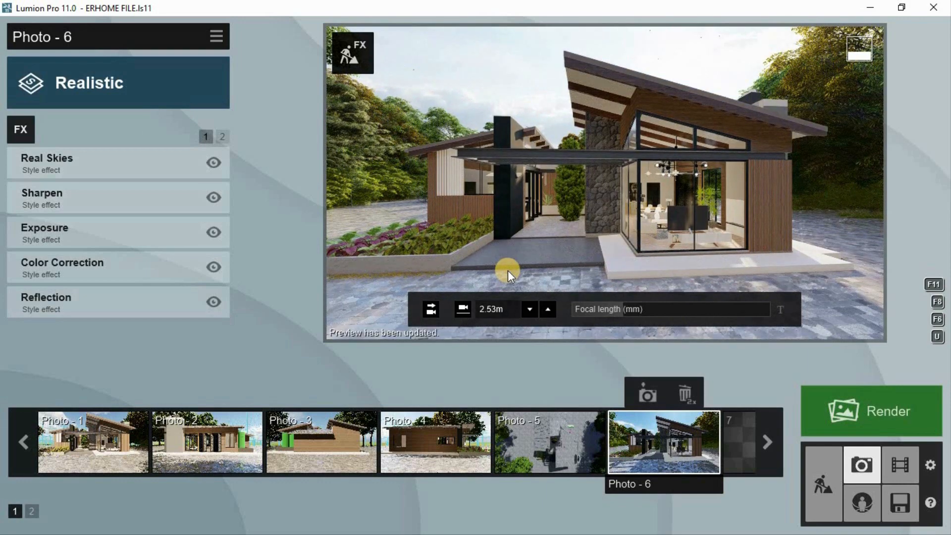
mouse_move(770, 411)
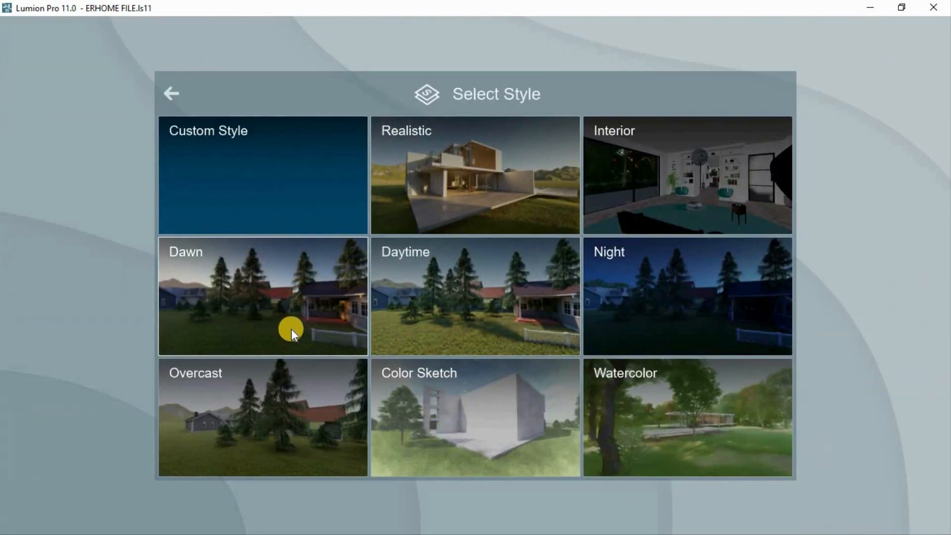
click(686, 297)
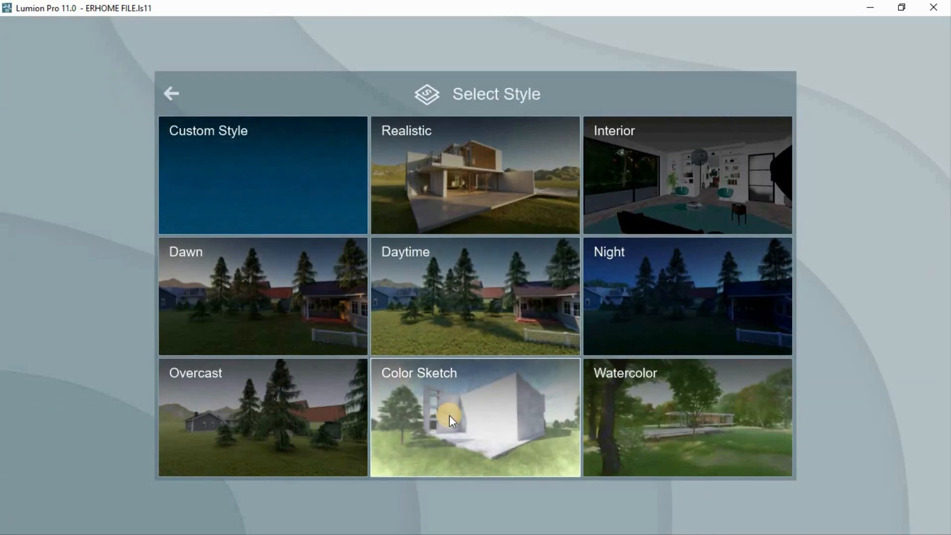
click(475, 418)
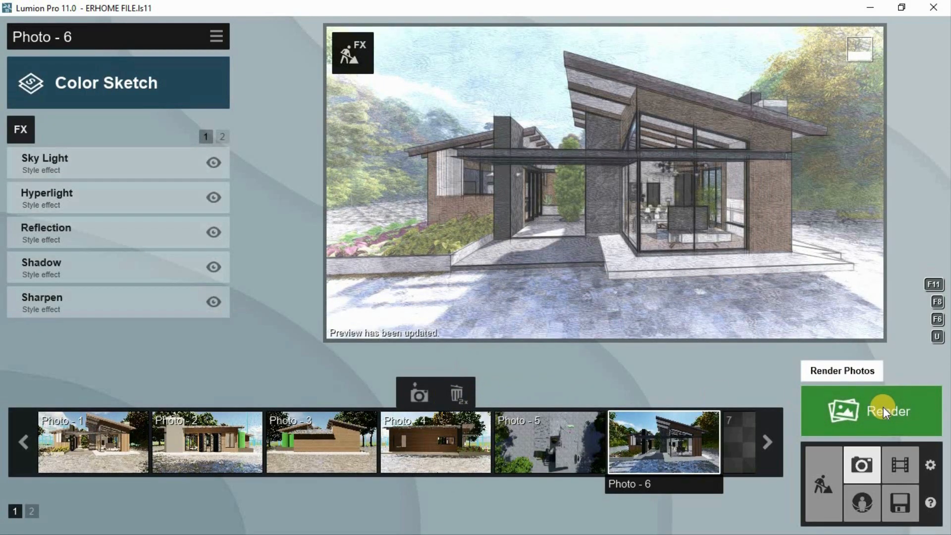
Render Photo 6's current shot at Print resolution, 3840x2160.
click(885, 410)
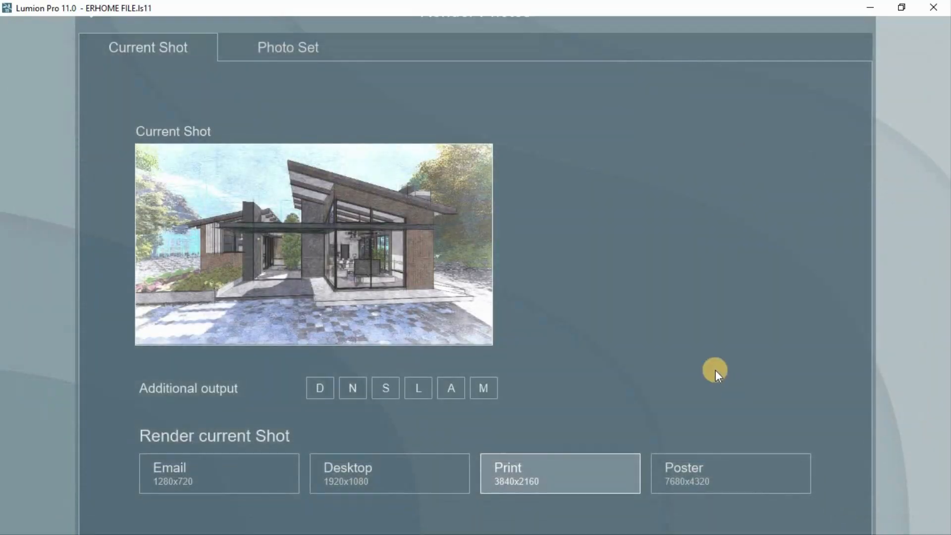
click(558, 472)
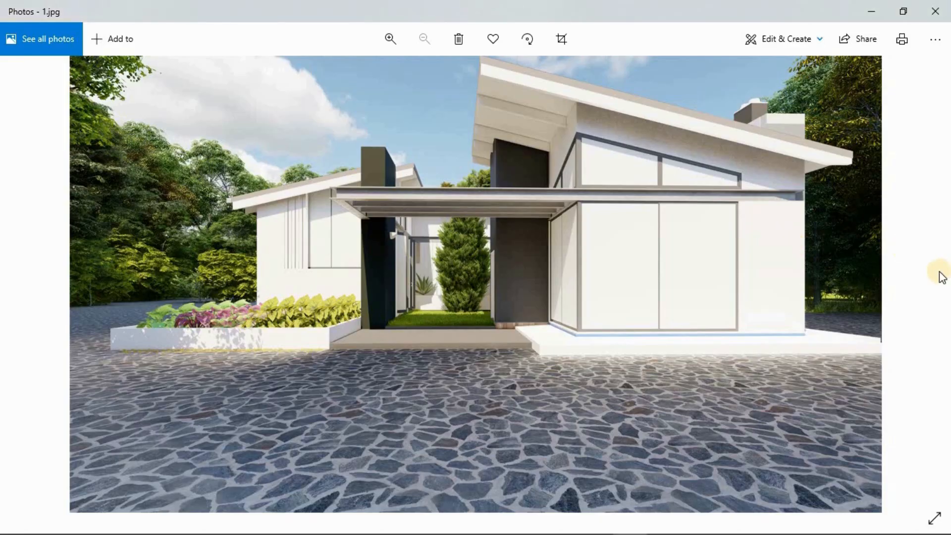
mouse_move(933, 277)
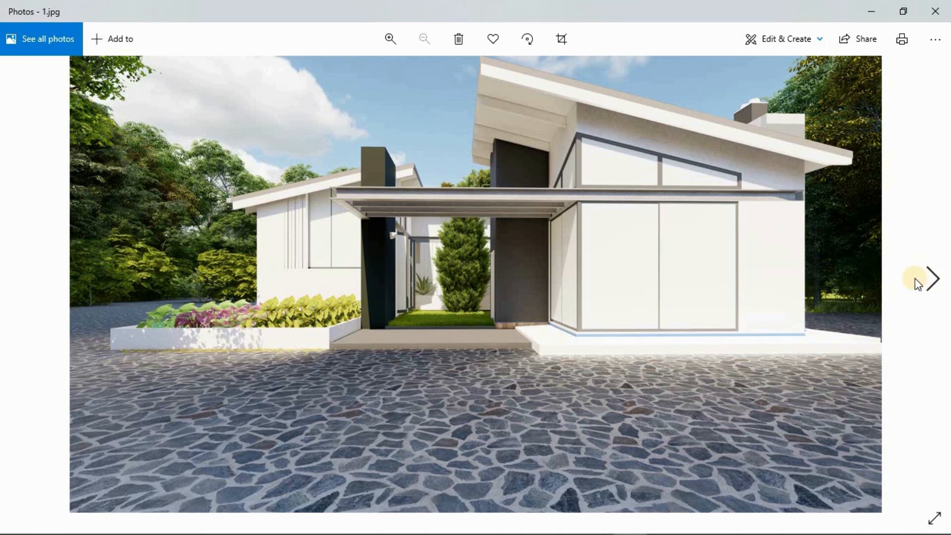
Advance from 1.jpg to the next rendered image in Photos.
click(933, 278)
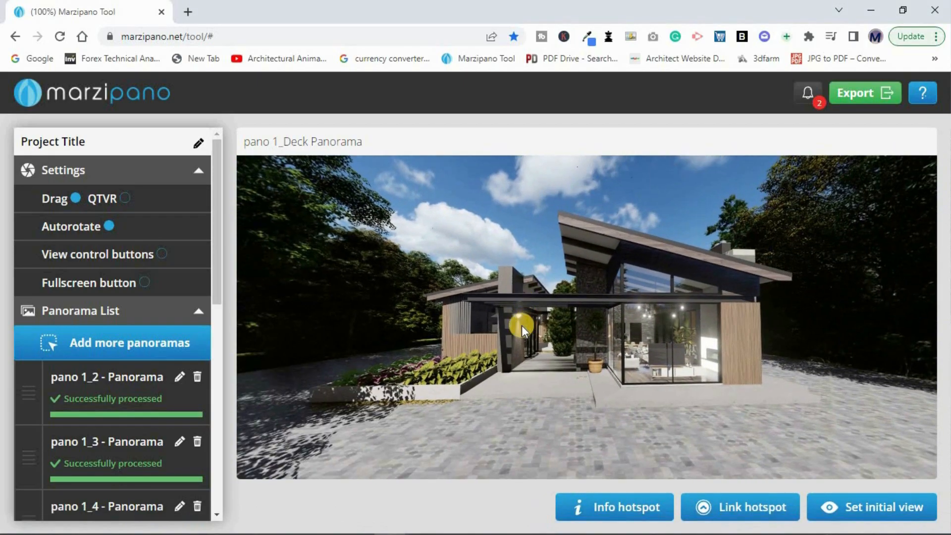
Preview the panoramas from pano 1_4 to pano 1_6, looking around the courtyard and the interior.
click(107, 376)
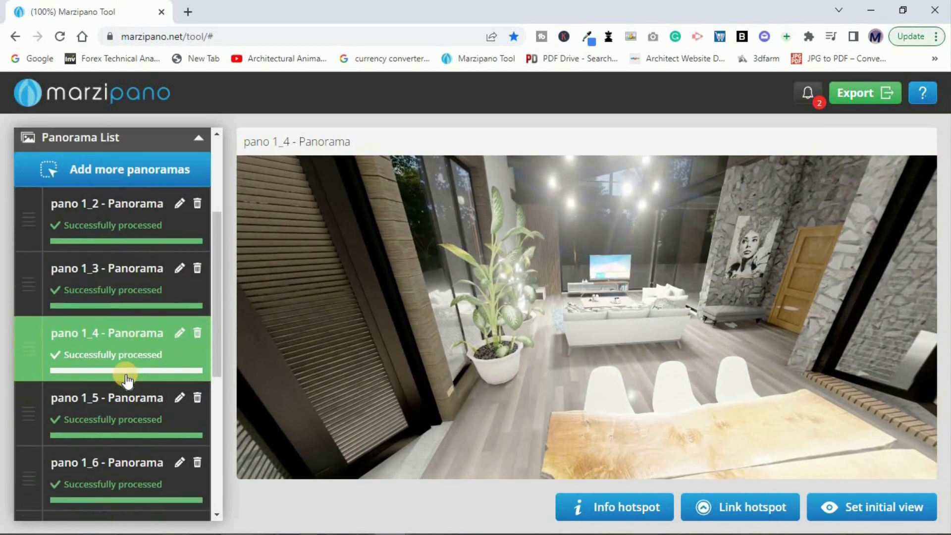
click(107, 397)
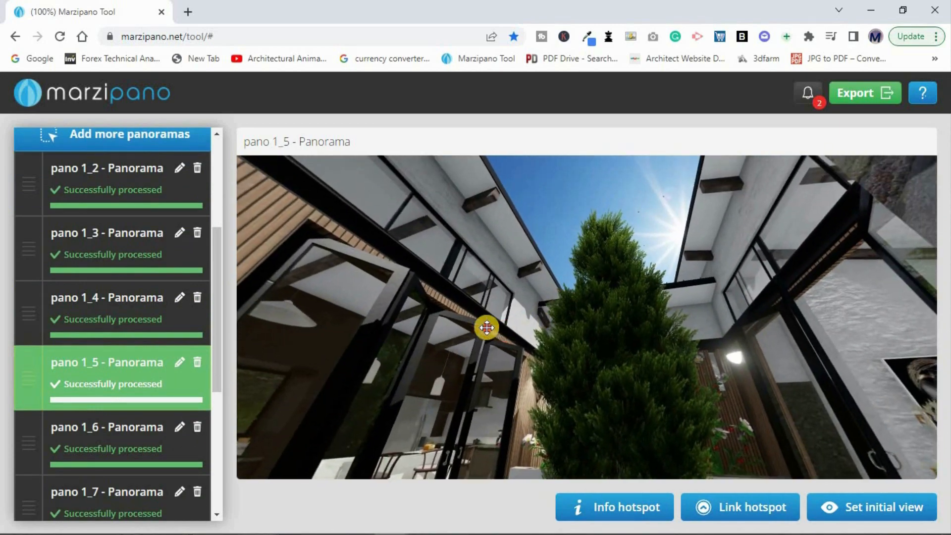
drag(486, 327, 330, 351)
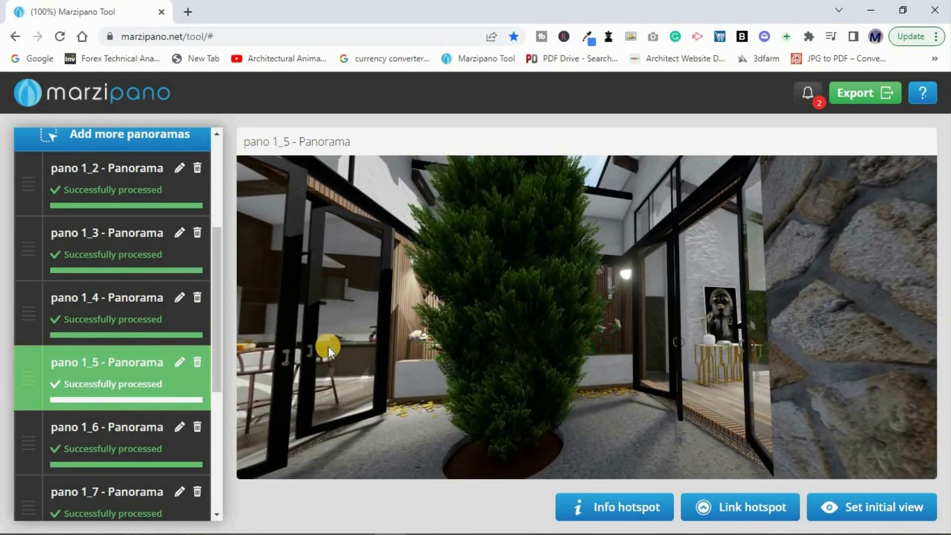
click(107, 426)
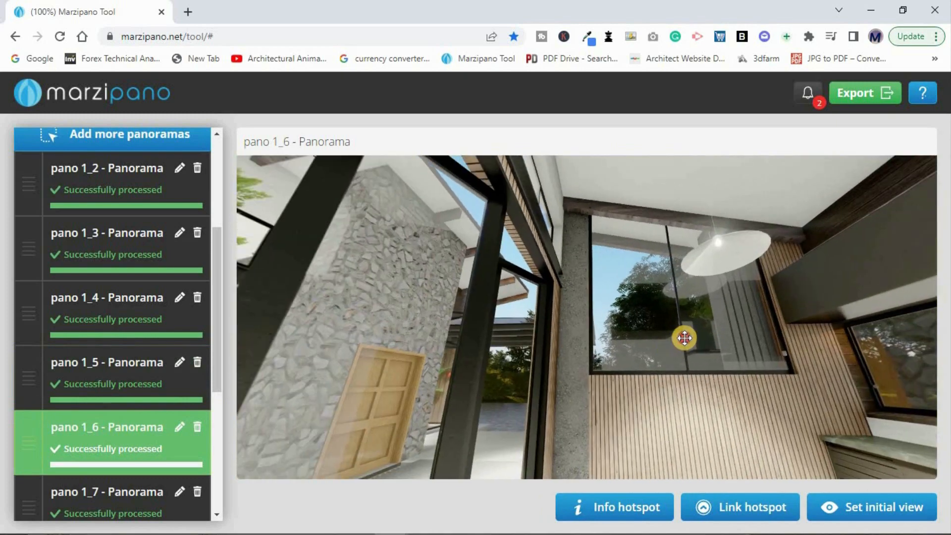
drag(684, 338, 728, 237)
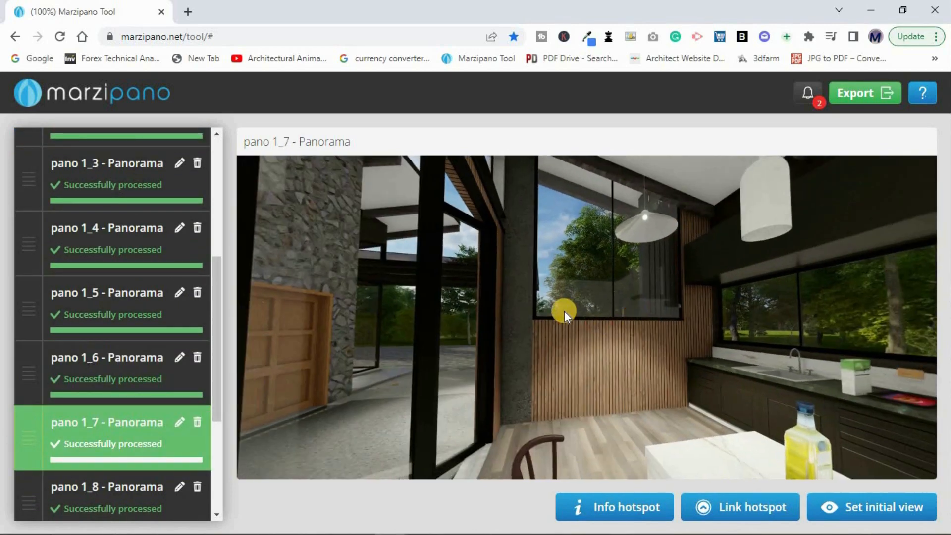
Look around the kitchen toward the chimney, then preview the pano 1_10 front garden.
drag(564, 316, 389, 358)
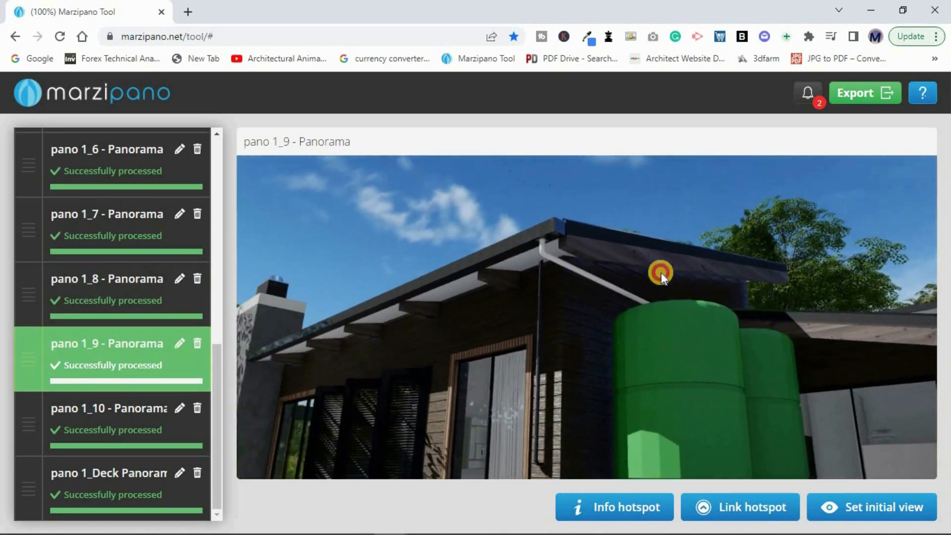
drag(661, 272, 483, 270)
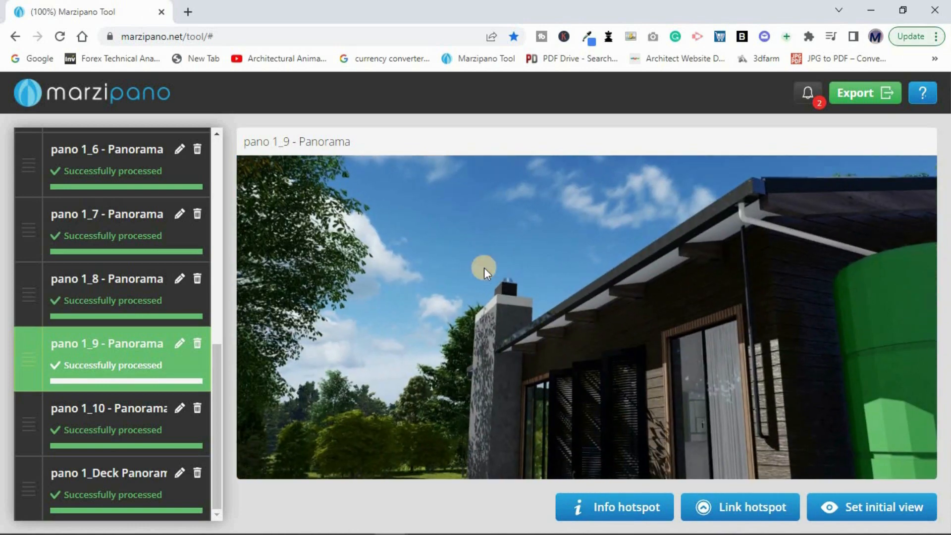
click(107, 408)
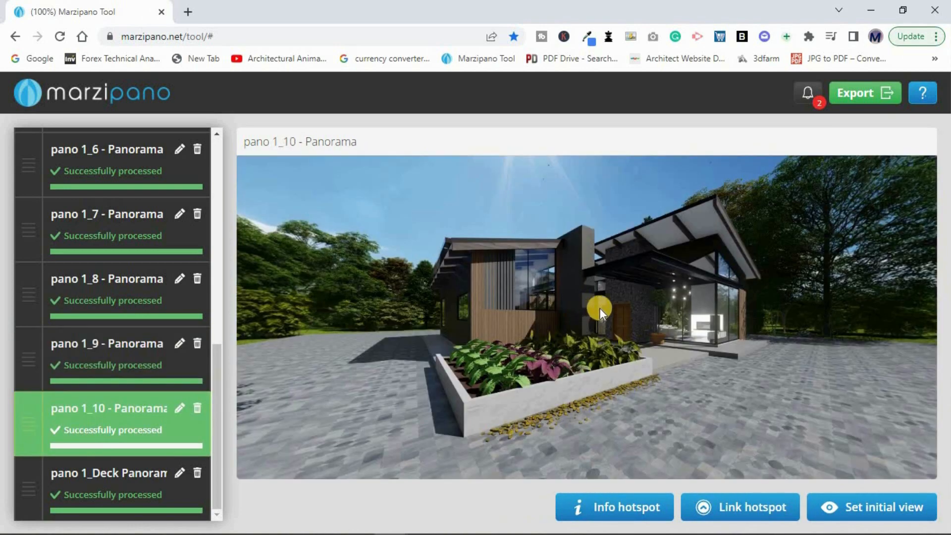
drag(600, 313, 519, 303)
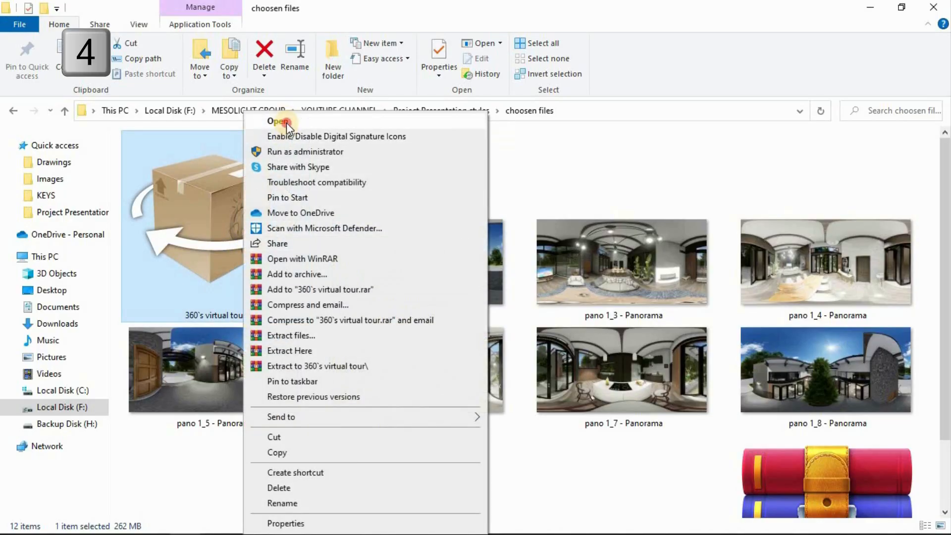
Open the 360's virtual tour archive from the choosen files folder.
click(279, 121)
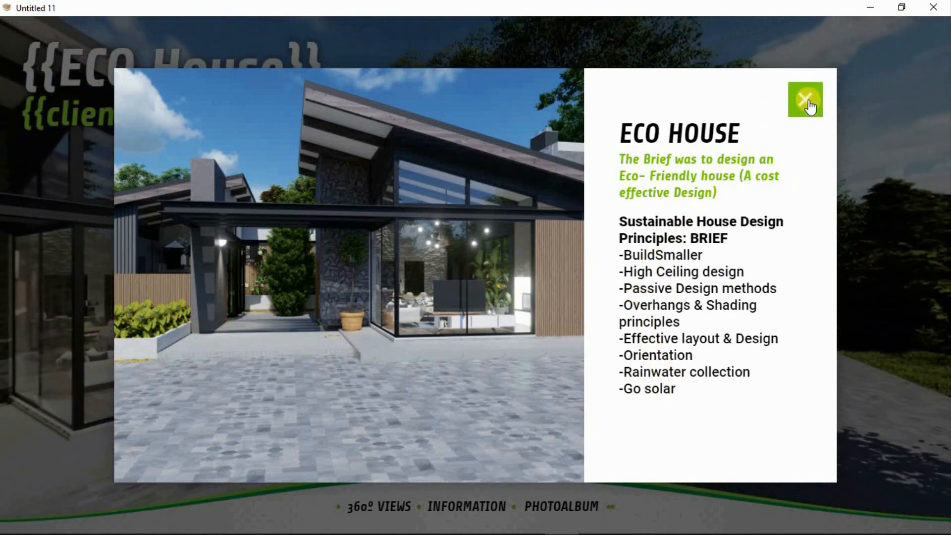
Close the Eco House brief, move to the stone column view, and preview the section drawing.
click(805, 100)
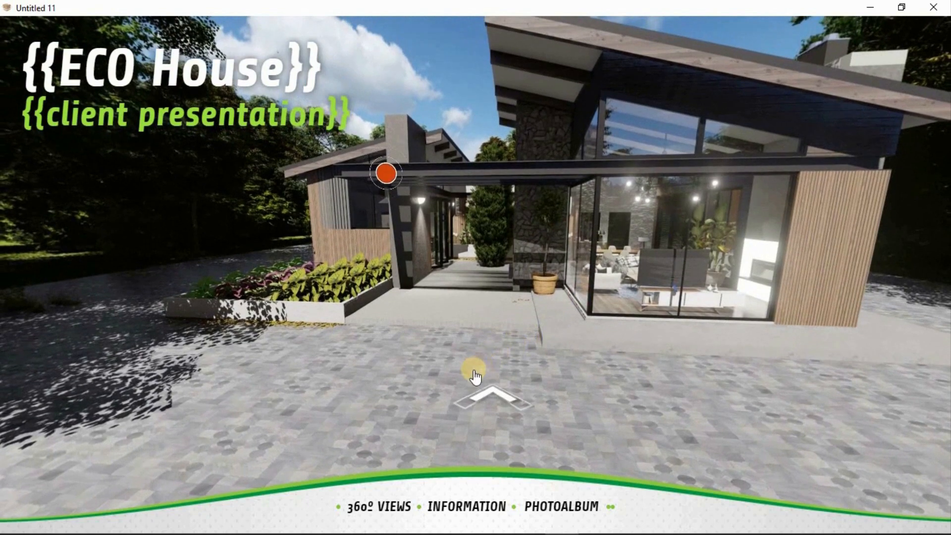
click(492, 394)
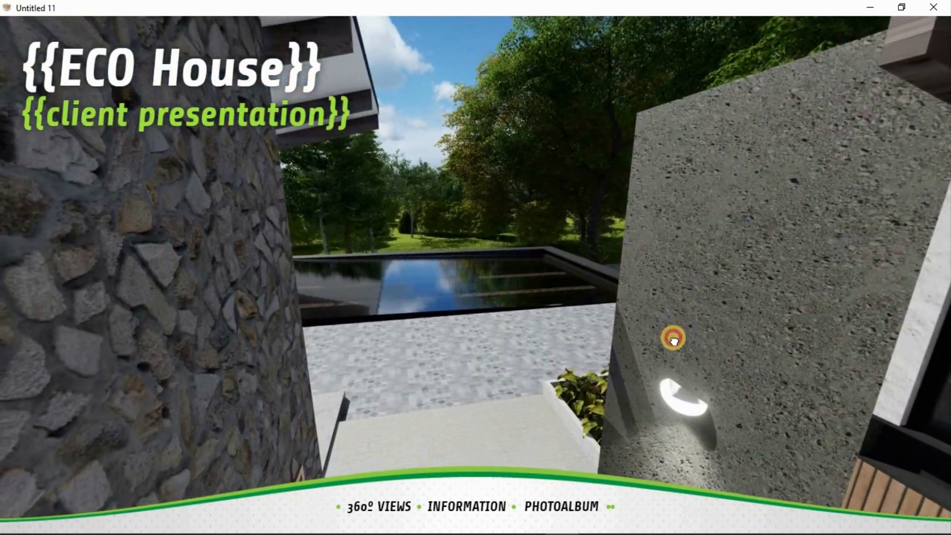
click(672, 339)
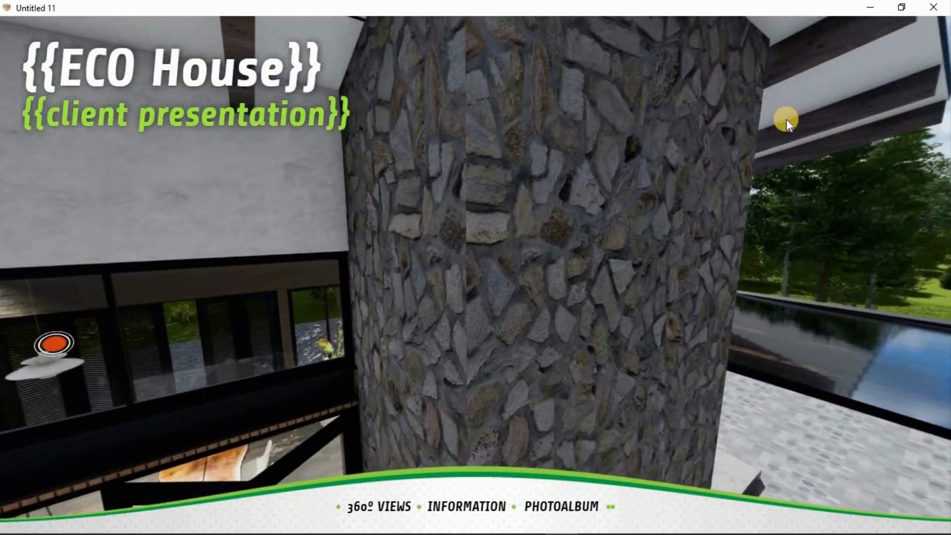
drag(786, 121, 461, 322)
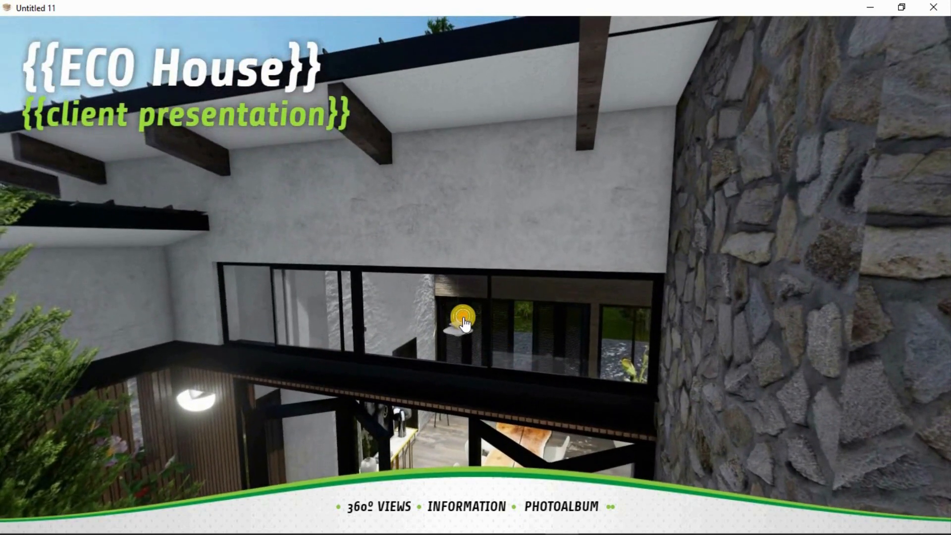
click(460, 320)
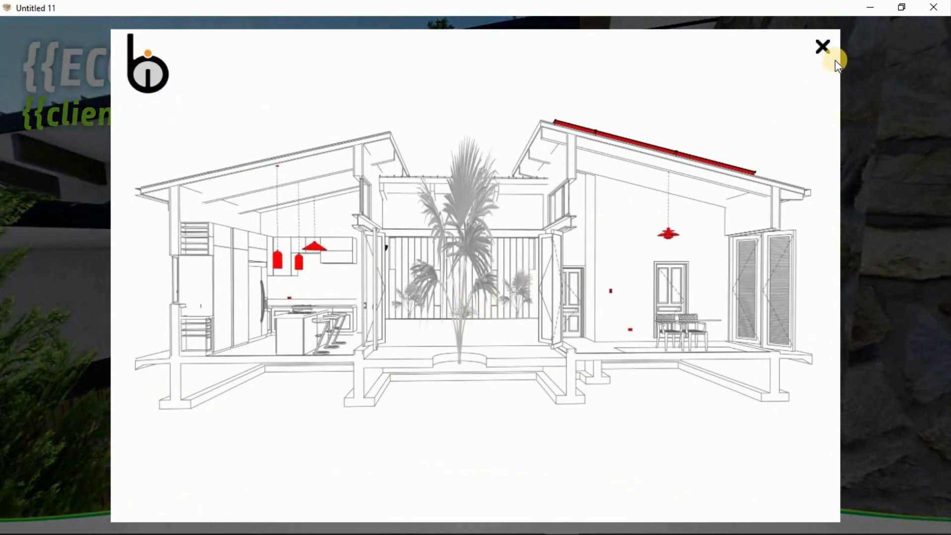
click(821, 46)
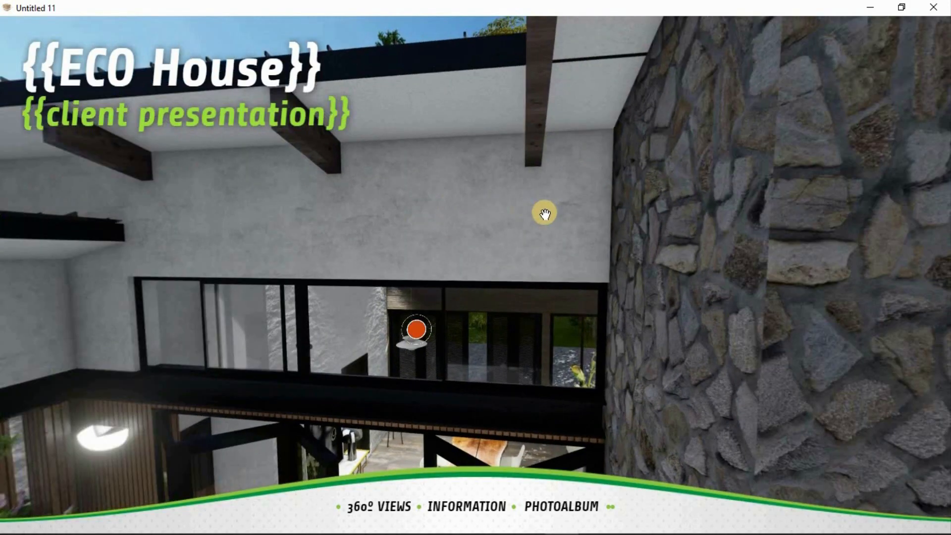
Tour past the pool terrace to the folding doors, face the wooden door, and open the floor plan.
click(417, 329)
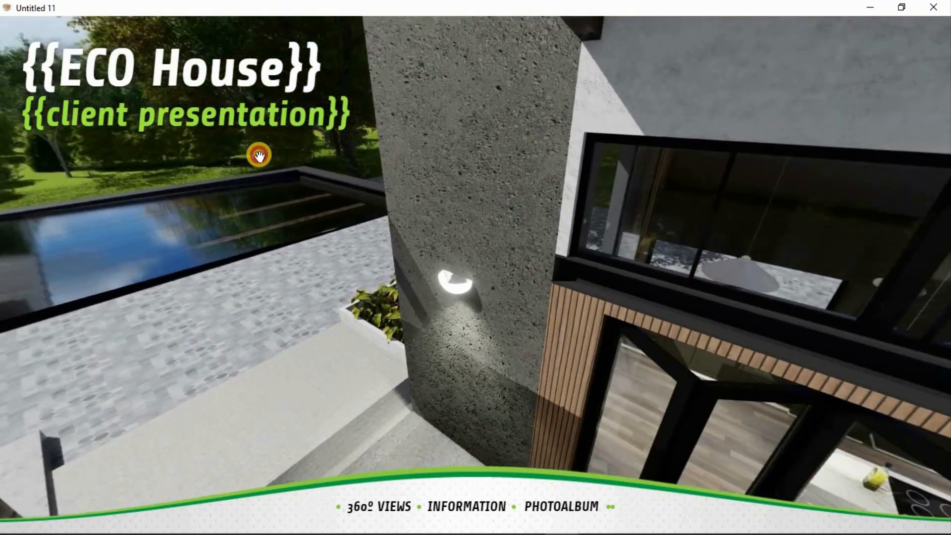
drag(259, 154, 174, 286)
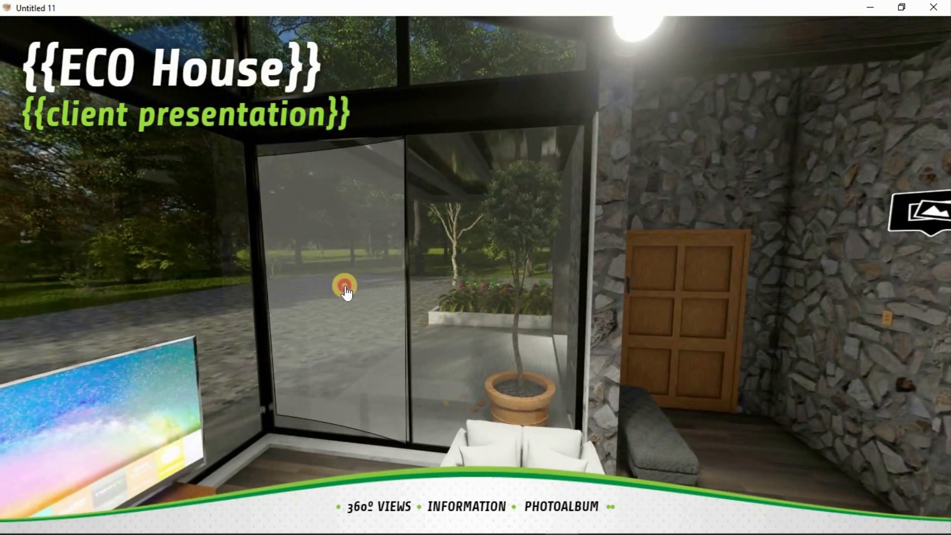
click(345, 285)
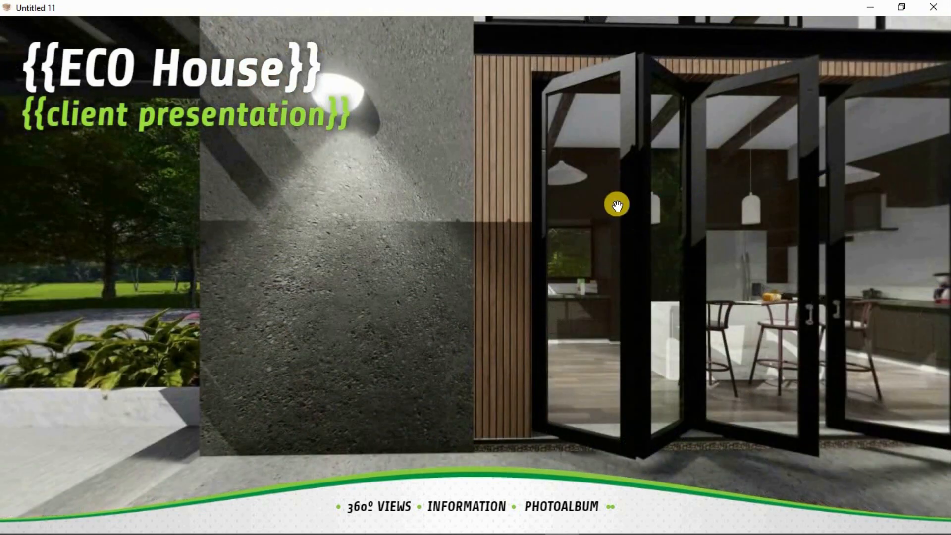
drag(616, 205, 437, 295)
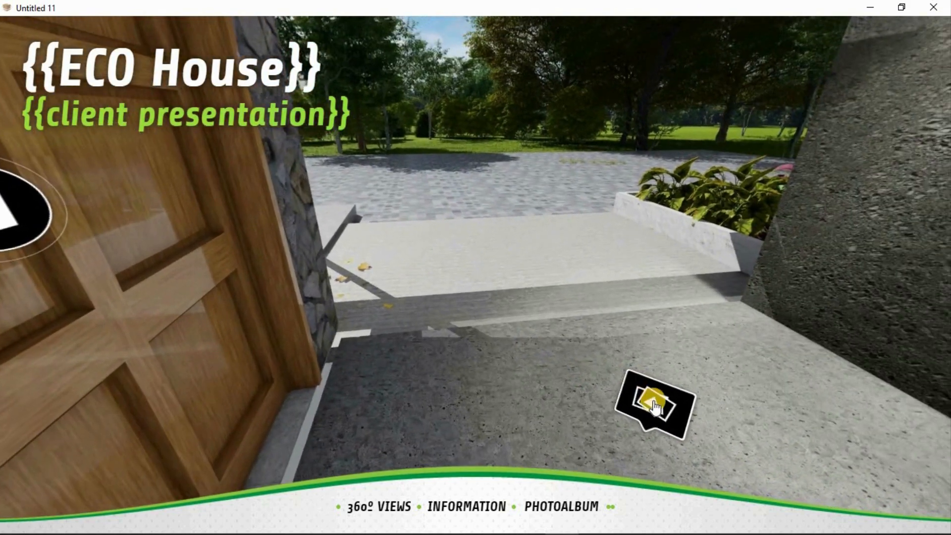
click(653, 405)
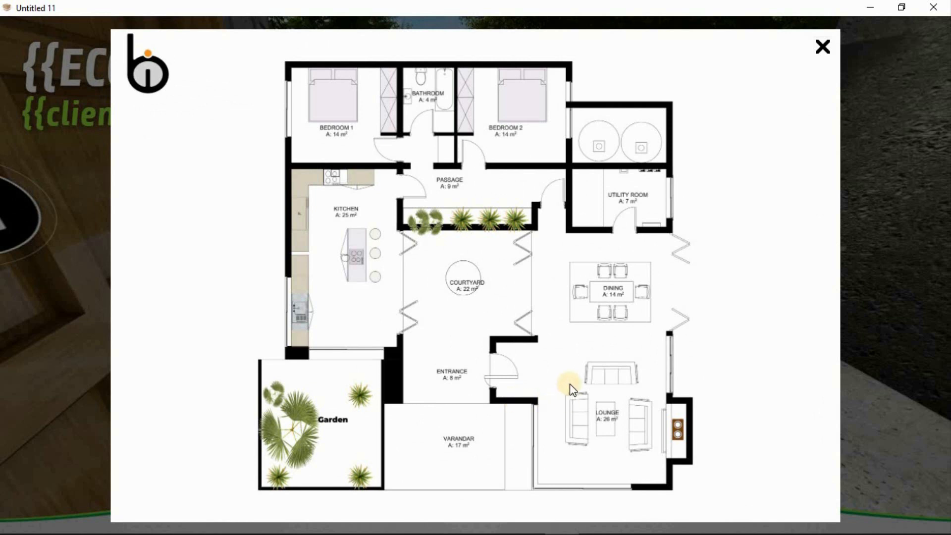
mouse_move(407, 267)
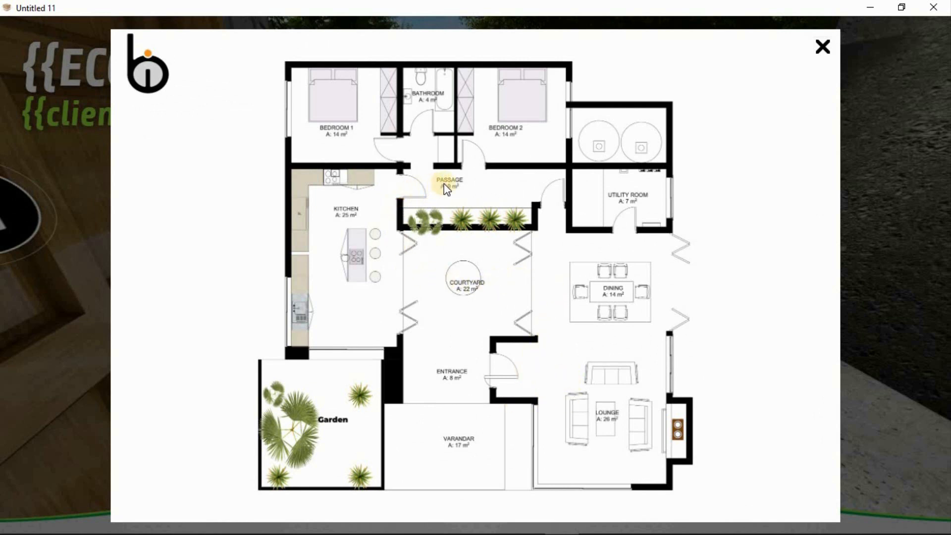
Close the floor plan and enter through the front door into the lounge.
click(822, 46)
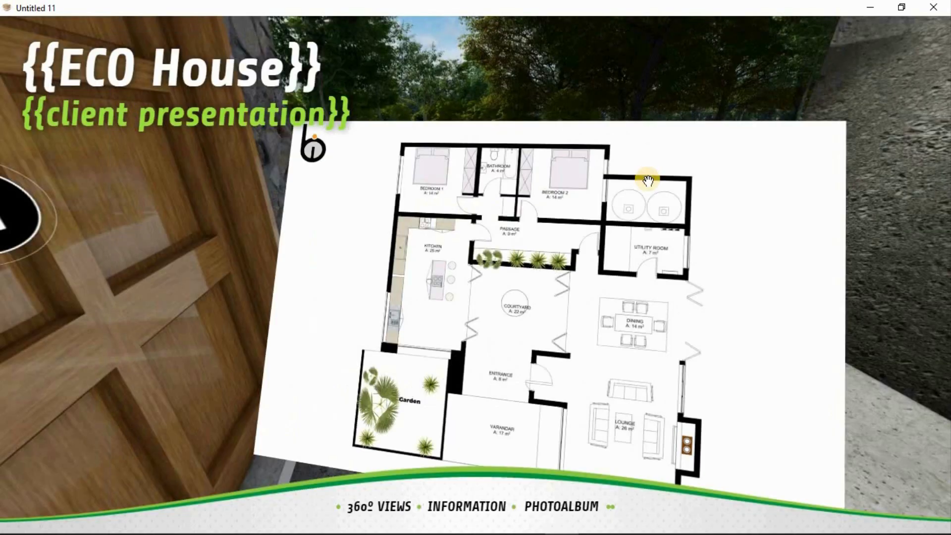
click(648, 180)
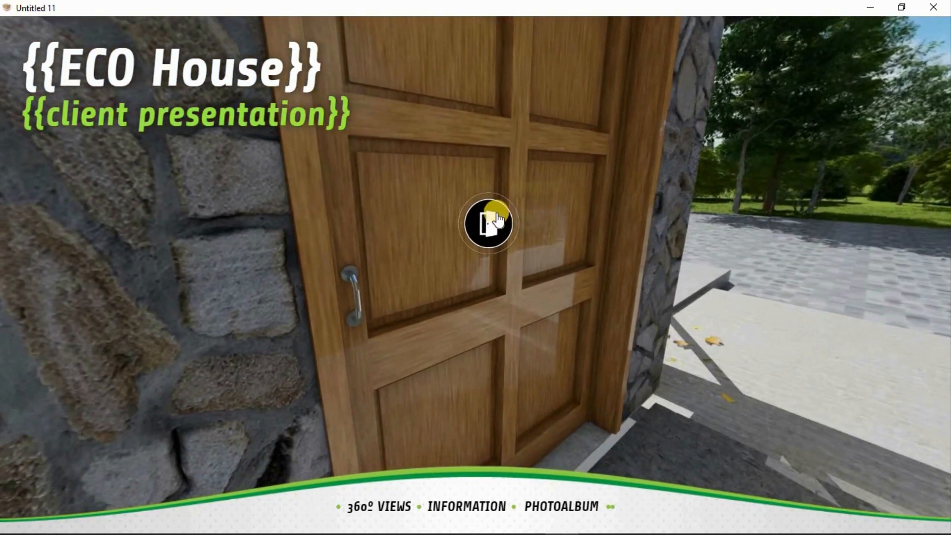
click(488, 222)
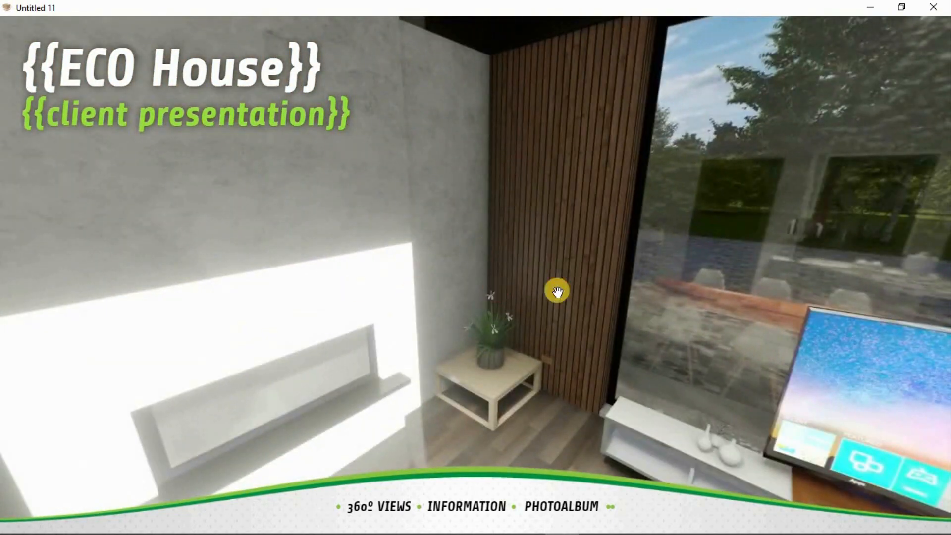
drag(556, 291, 361, 309)
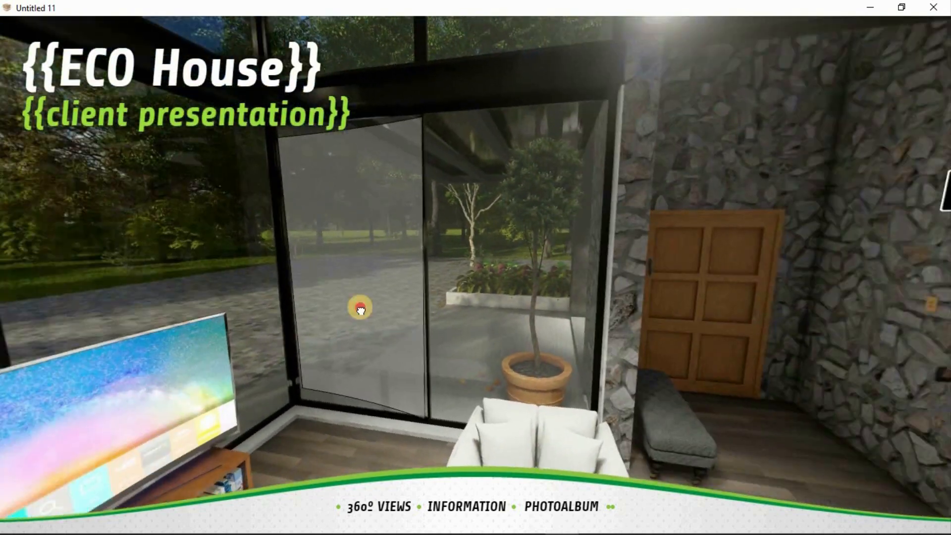
Move to the dining area and preview the kitchen reference photo.
click(359, 308)
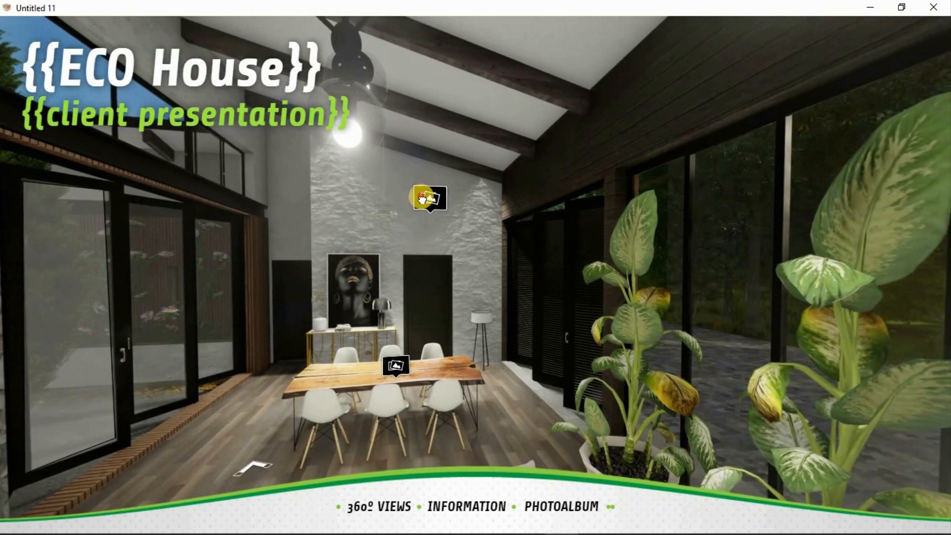
click(428, 197)
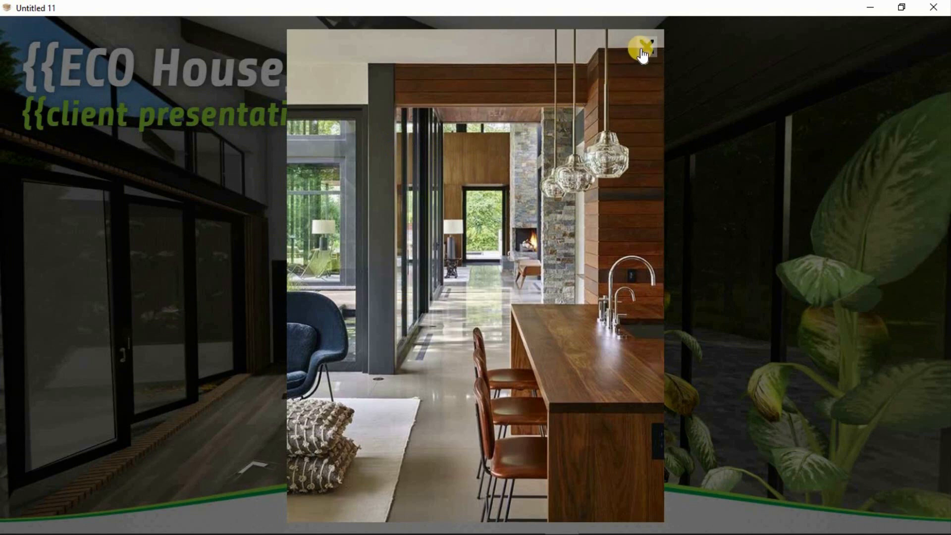
click(649, 46)
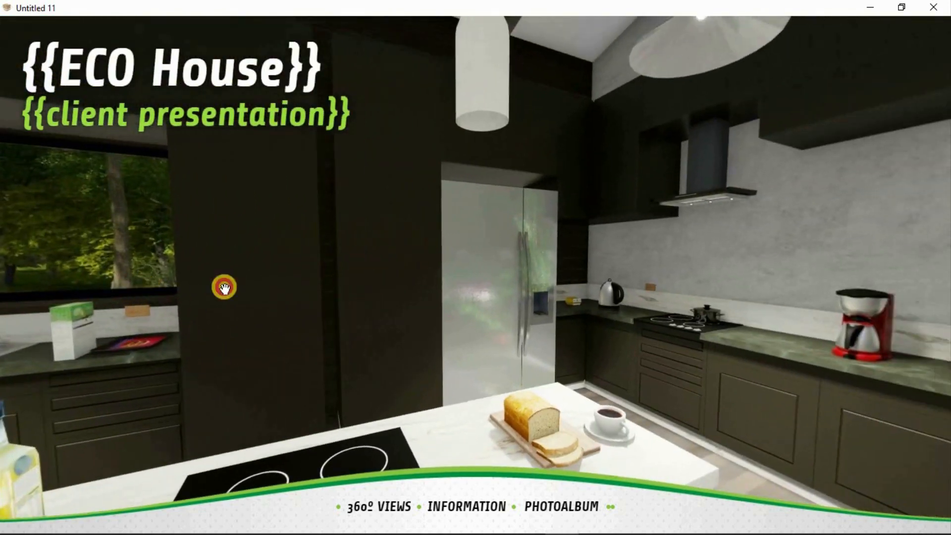
Pan around the kitchen toward the island and windows and open the elevation drawing.
drag(223, 286, 494, 294)
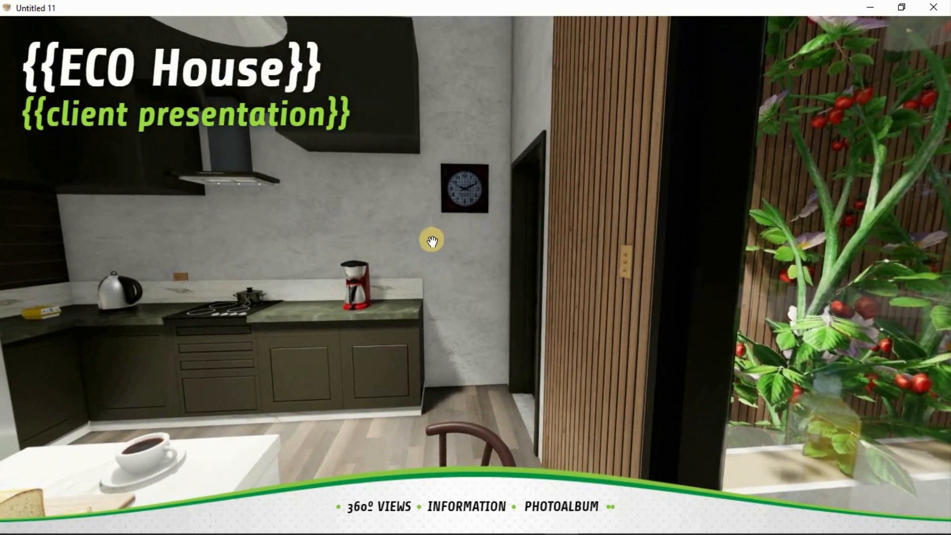
drag(431, 240, 625, 300)
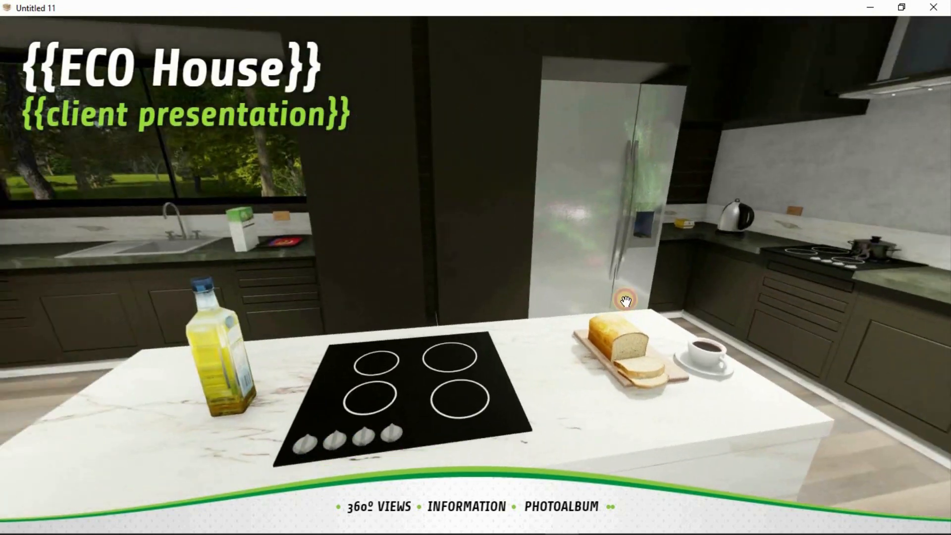
click(626, 301)
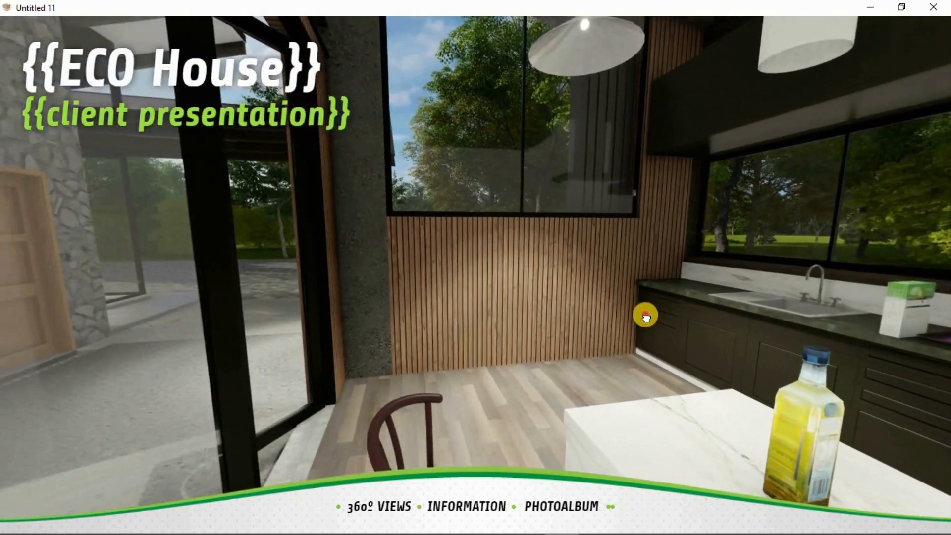
drag(645, 316, 545, 336)
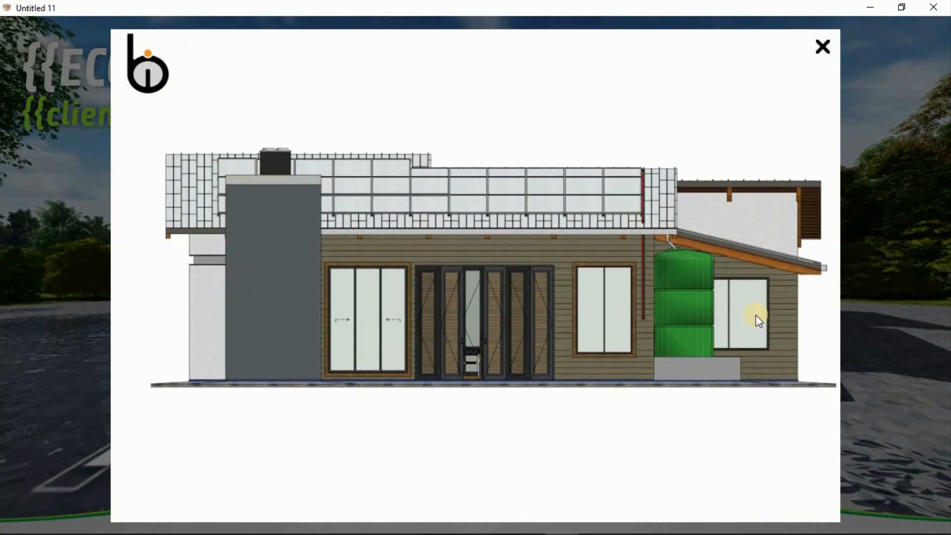
mouse_move(819, 54)
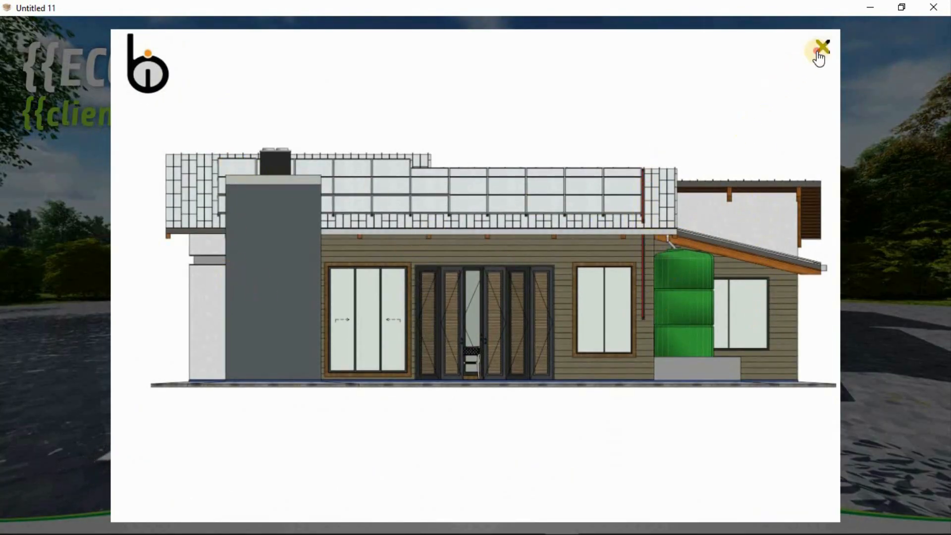
click(818, 48)
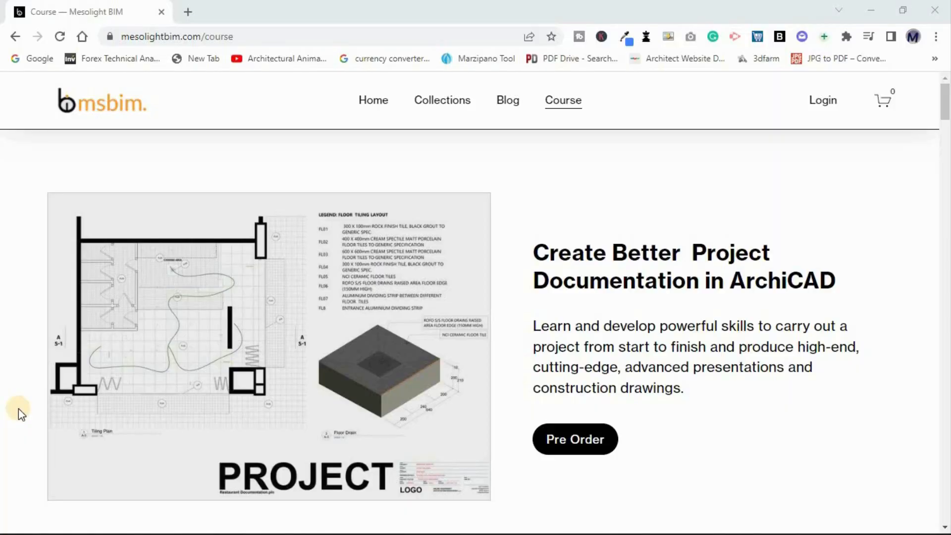
scroll(down, 3)
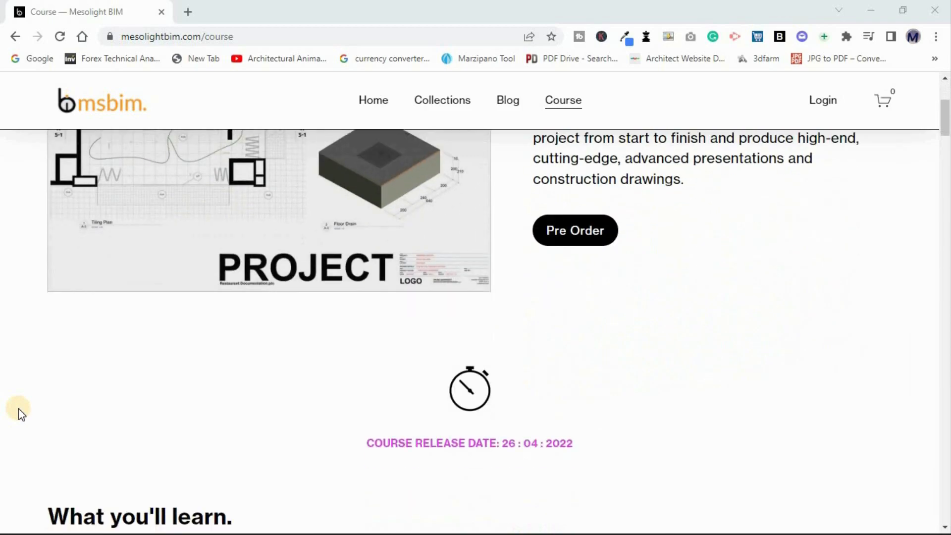
scroll(down, 3)
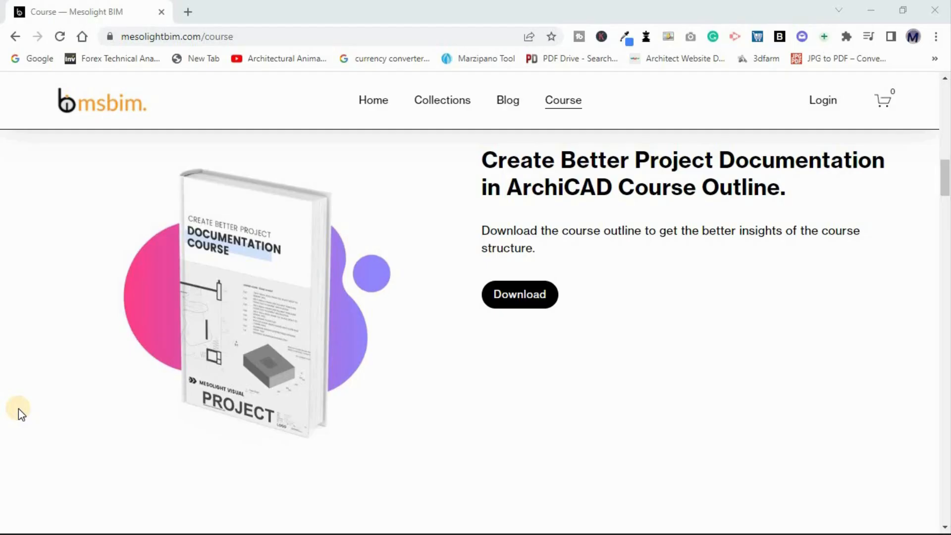